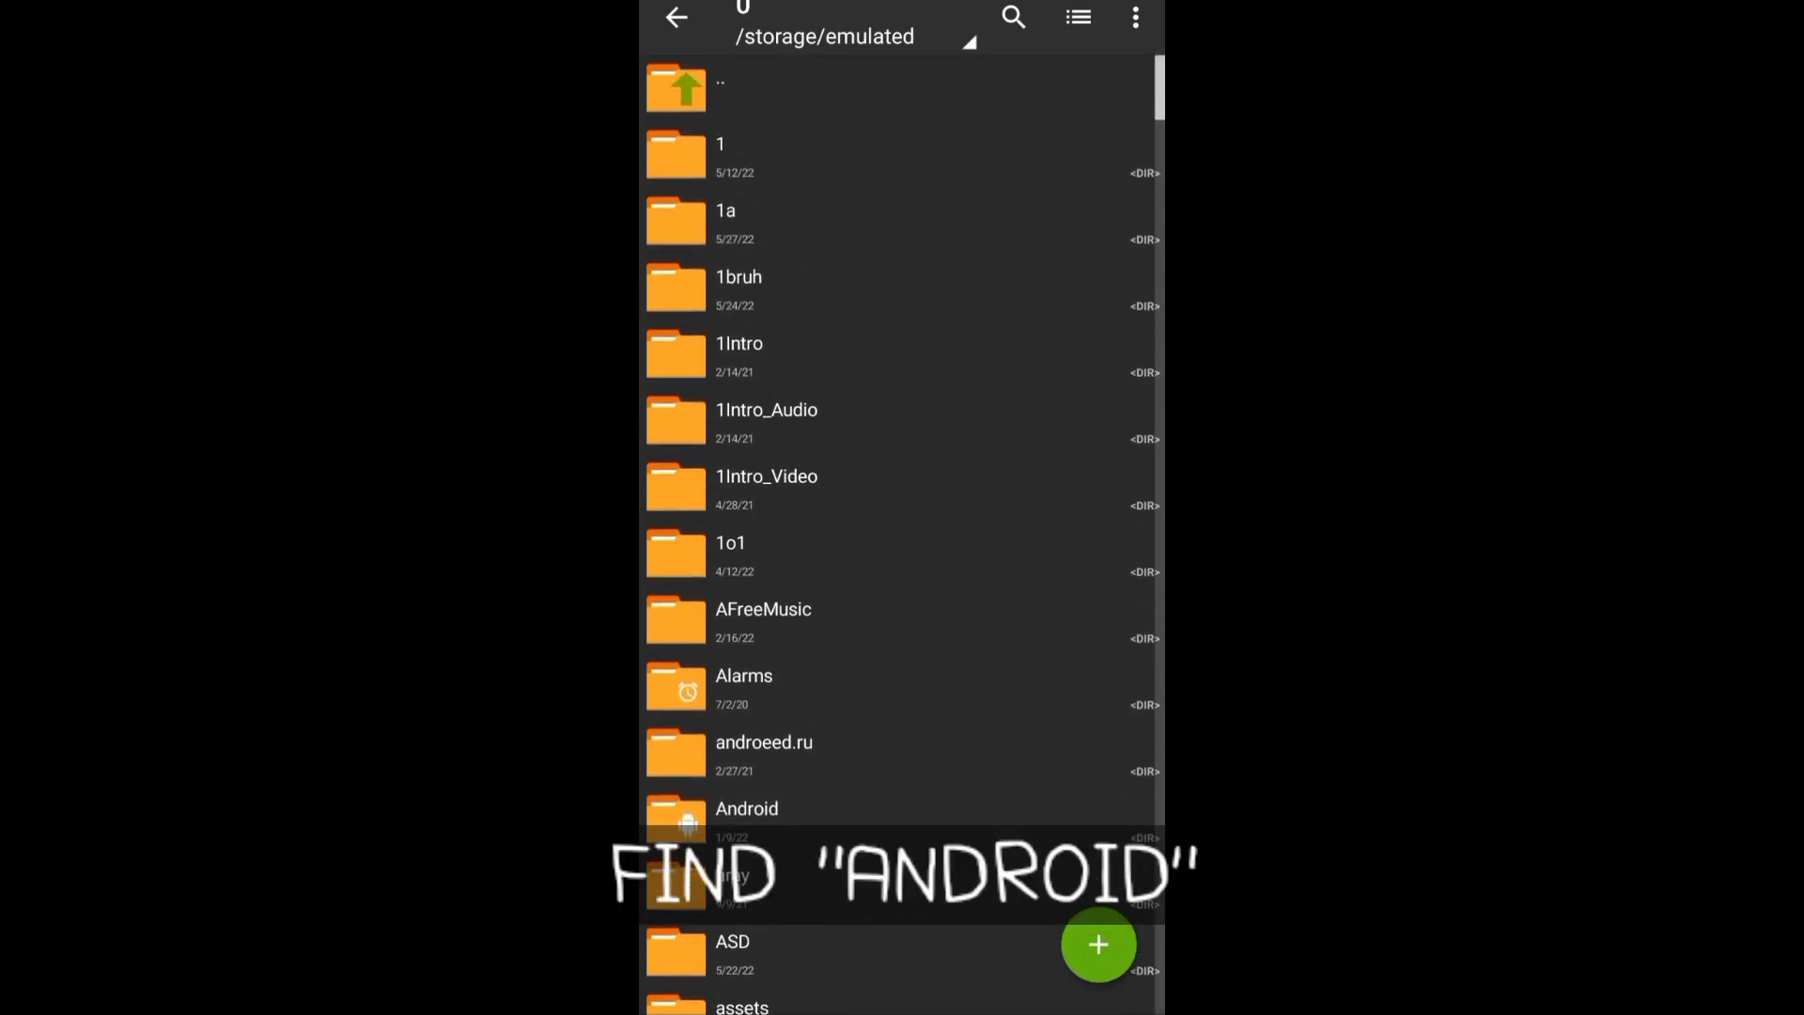
Navigate Android > data > com.TwentySeven.MelonPlayground > files in device storage.
scroll(down, 3)
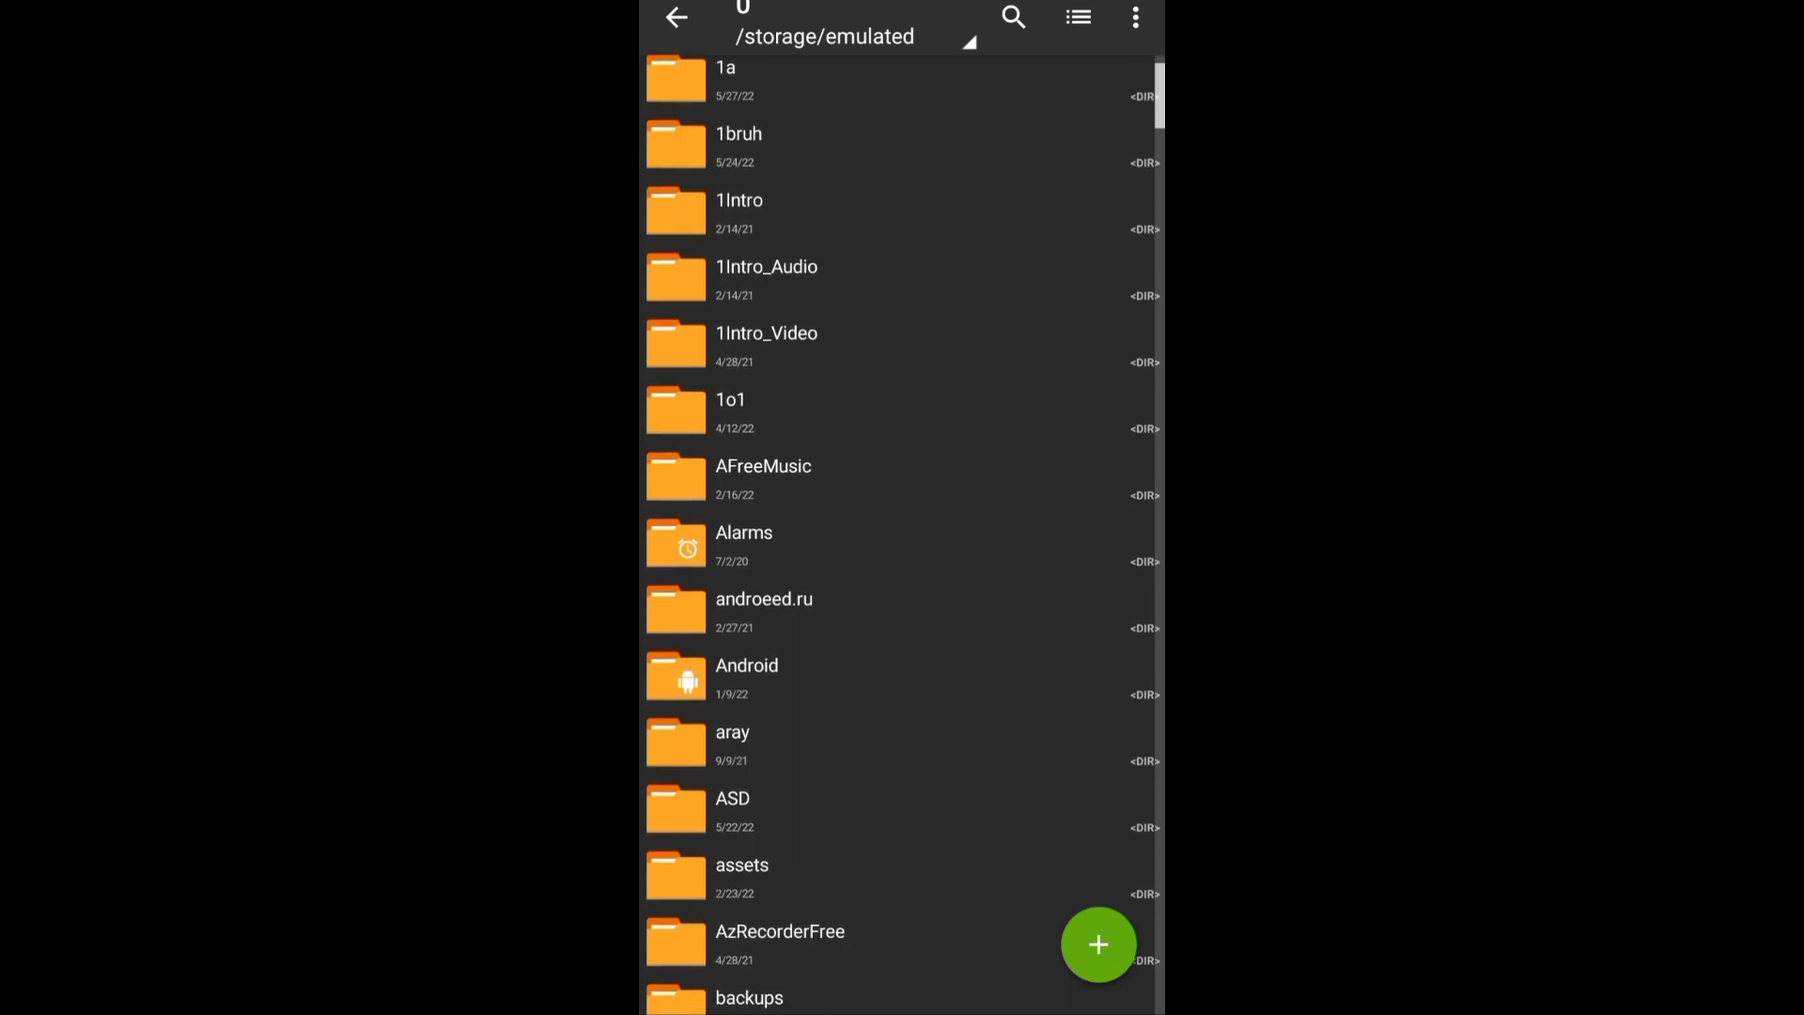
click(746, 675)
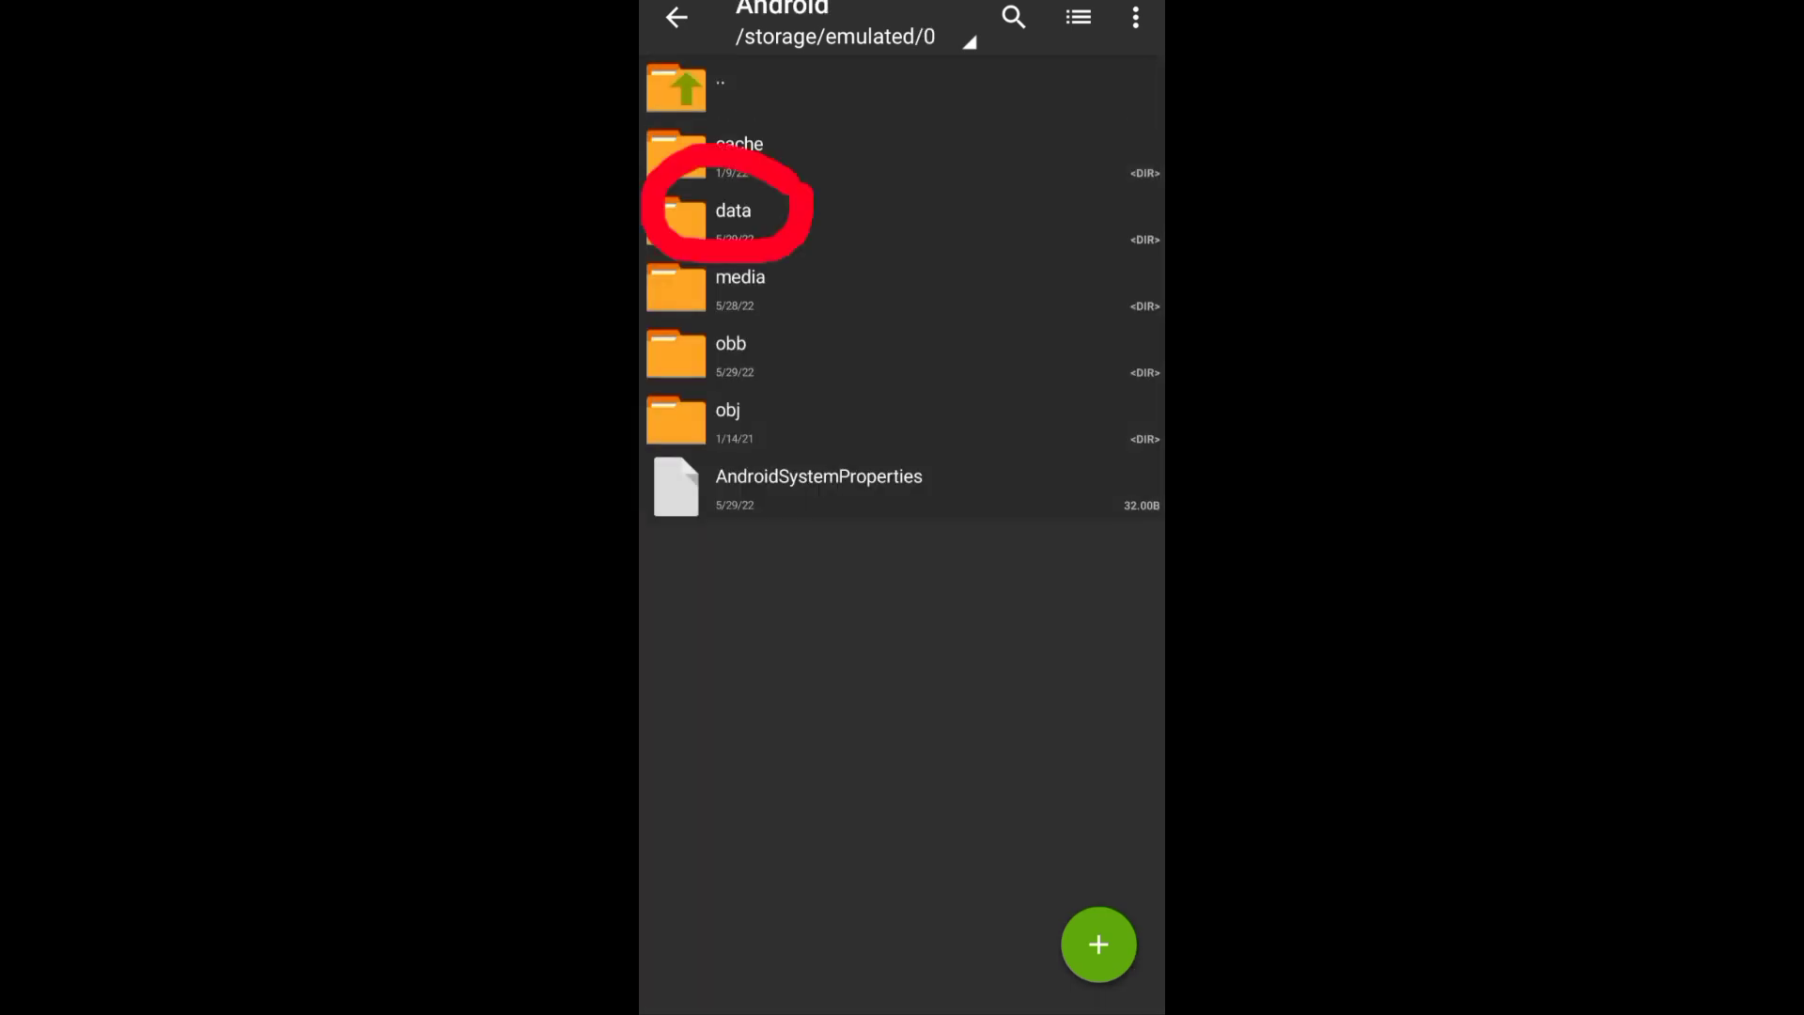
click(733, 218)
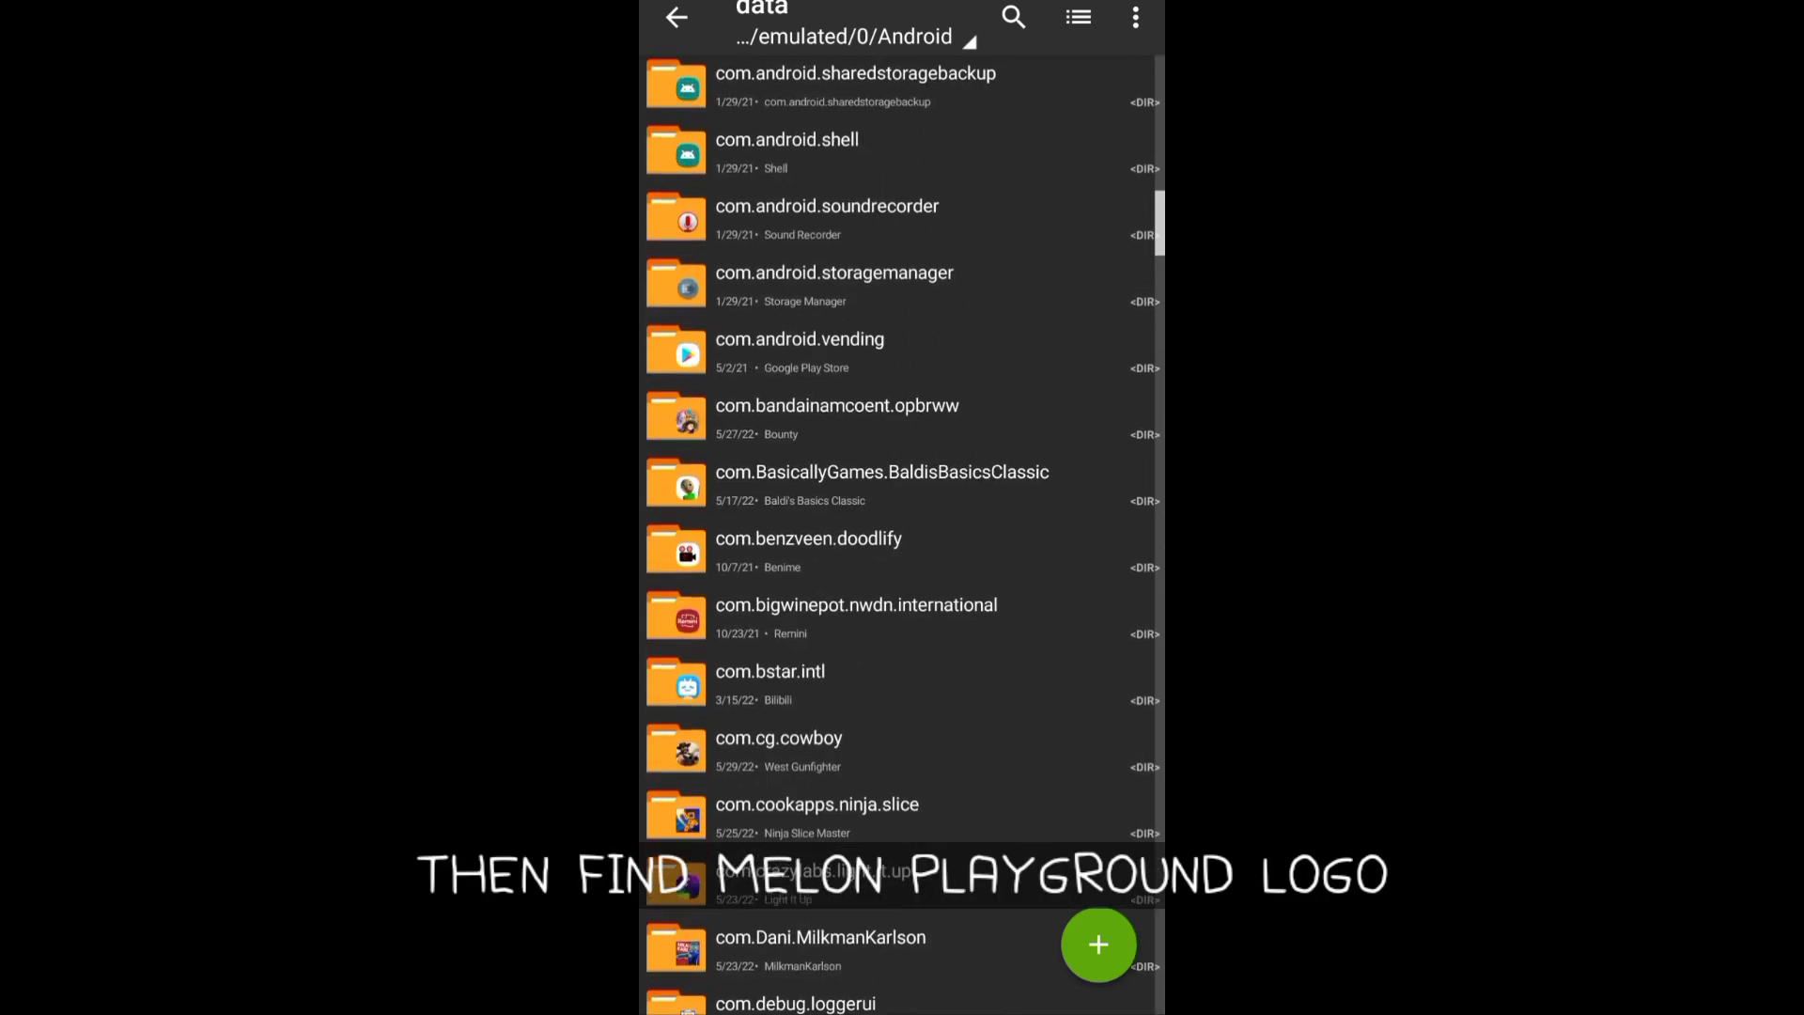
scroll(down, 3)
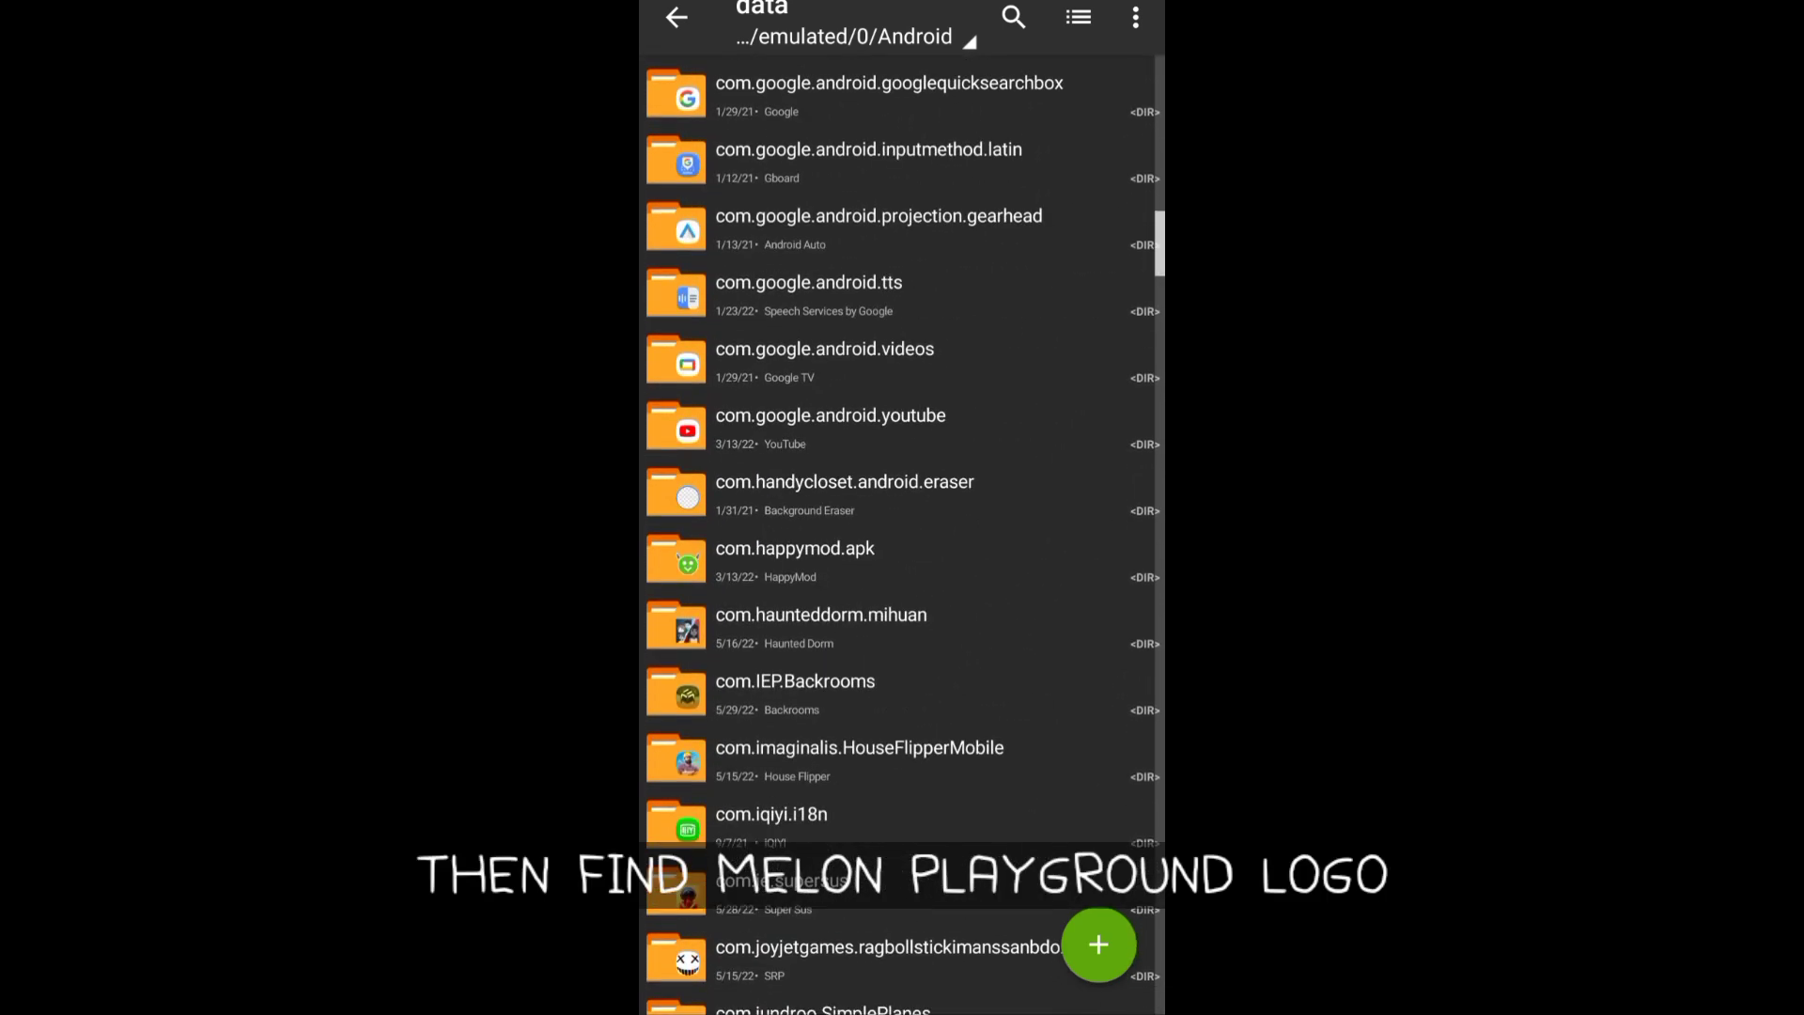
scroll(down, 3)
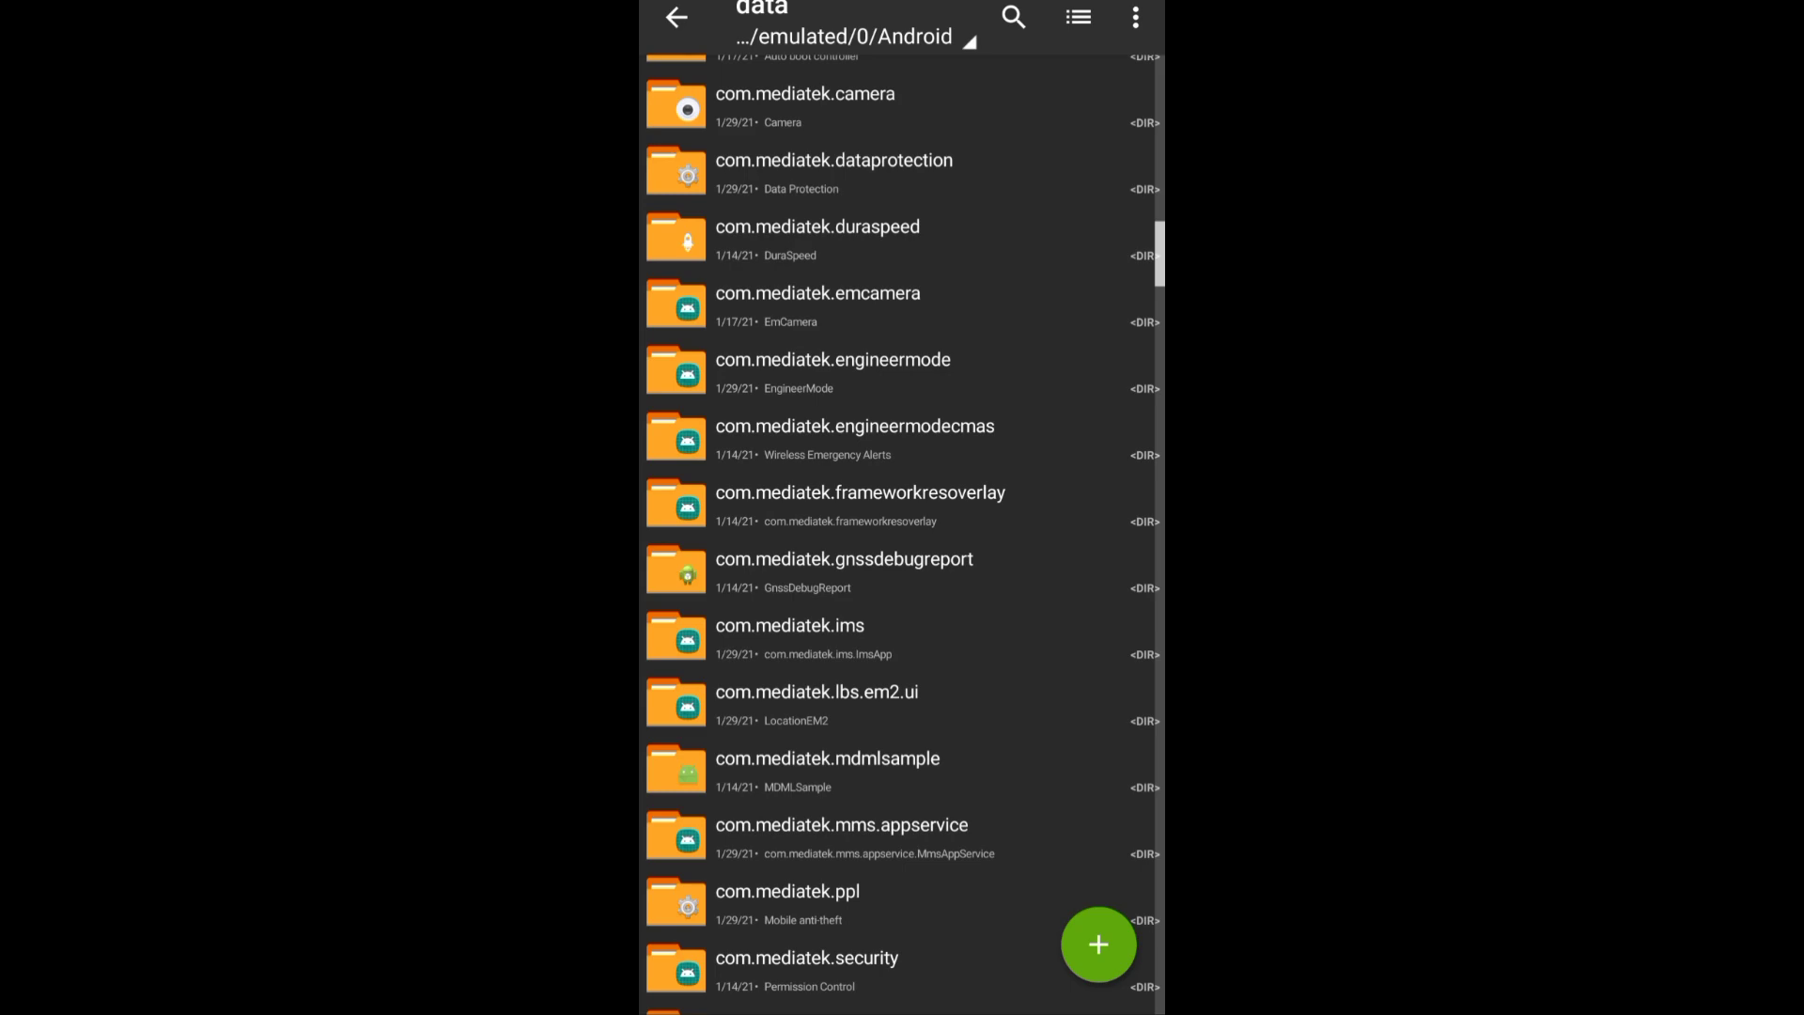
scroll(down, 3)
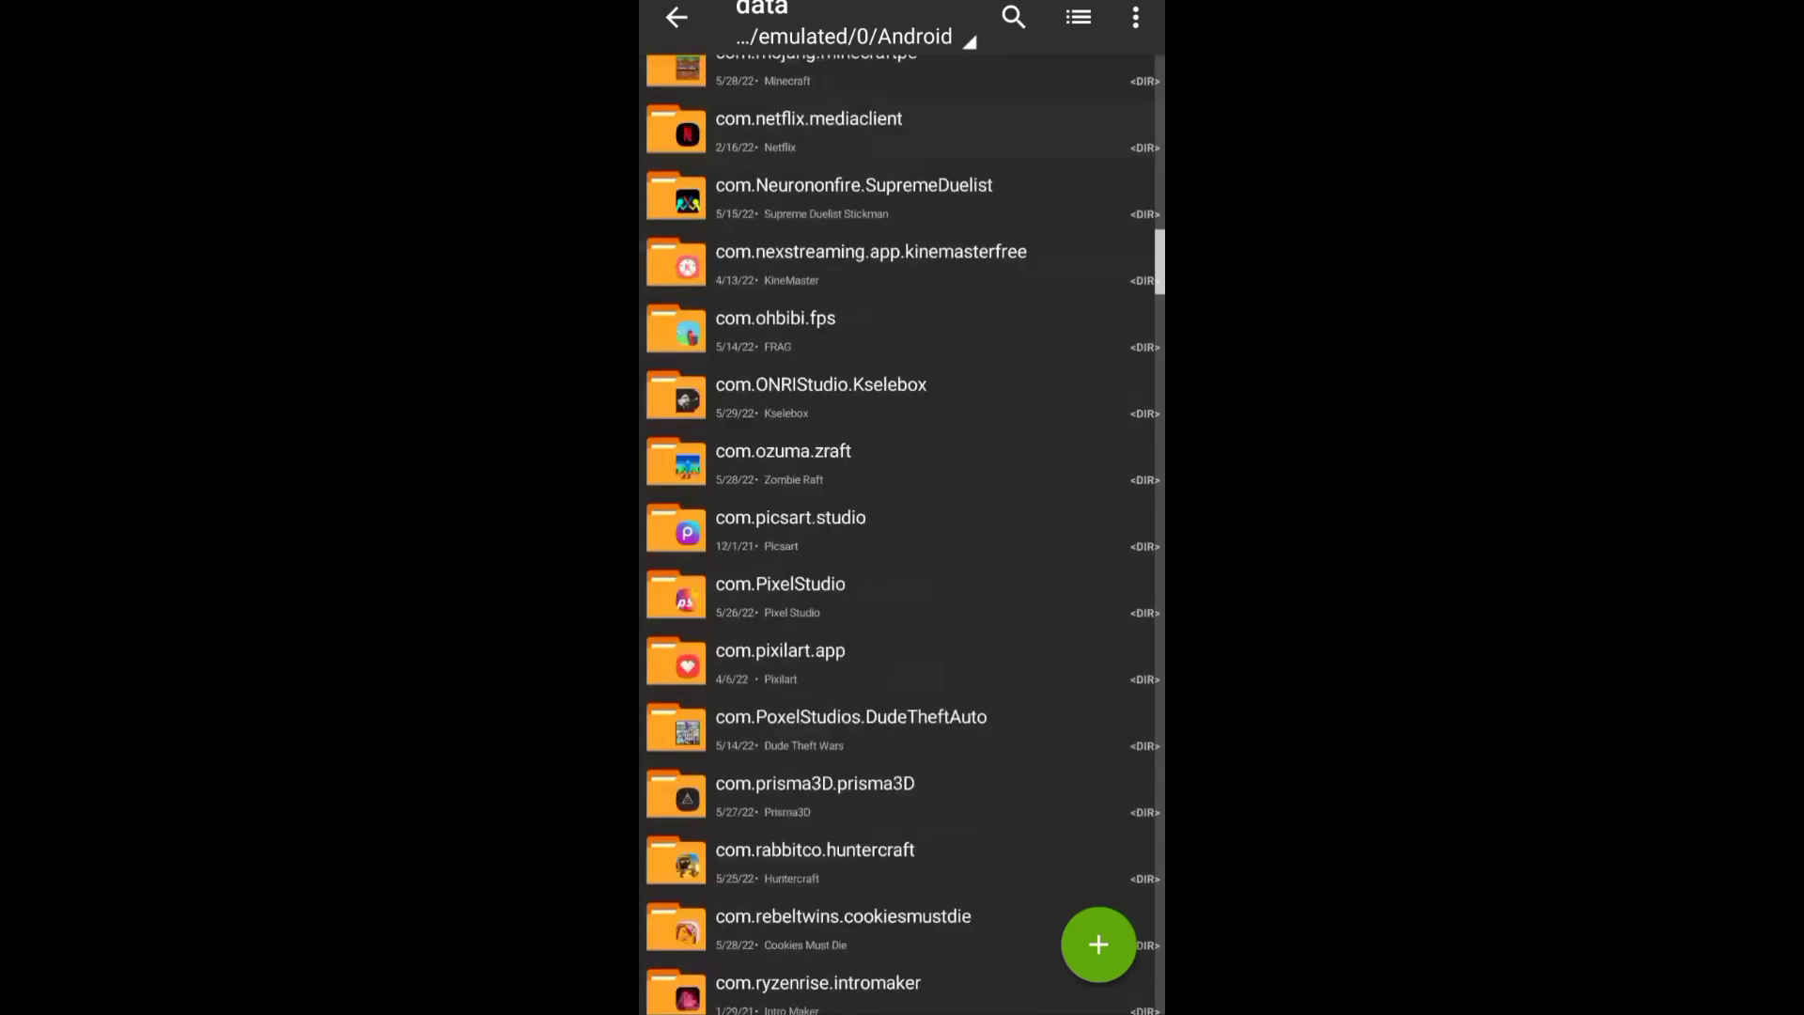
scroll(down, 3)
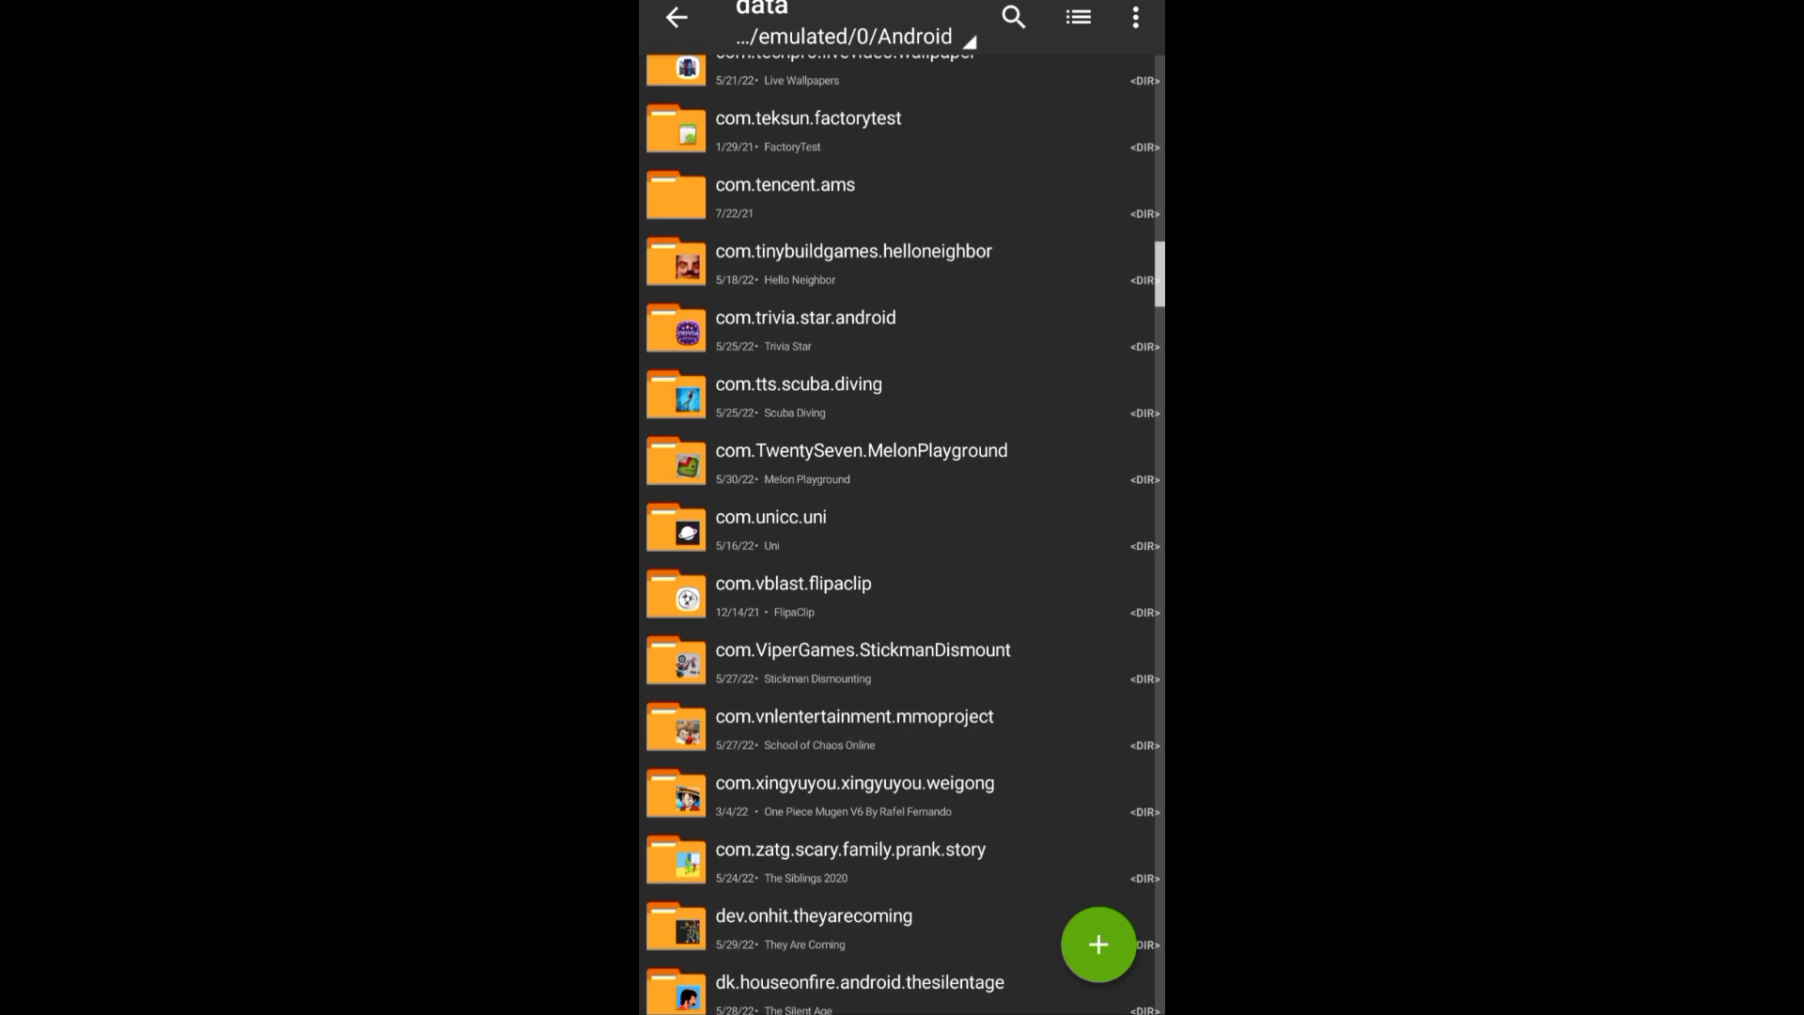
click(859, 449)
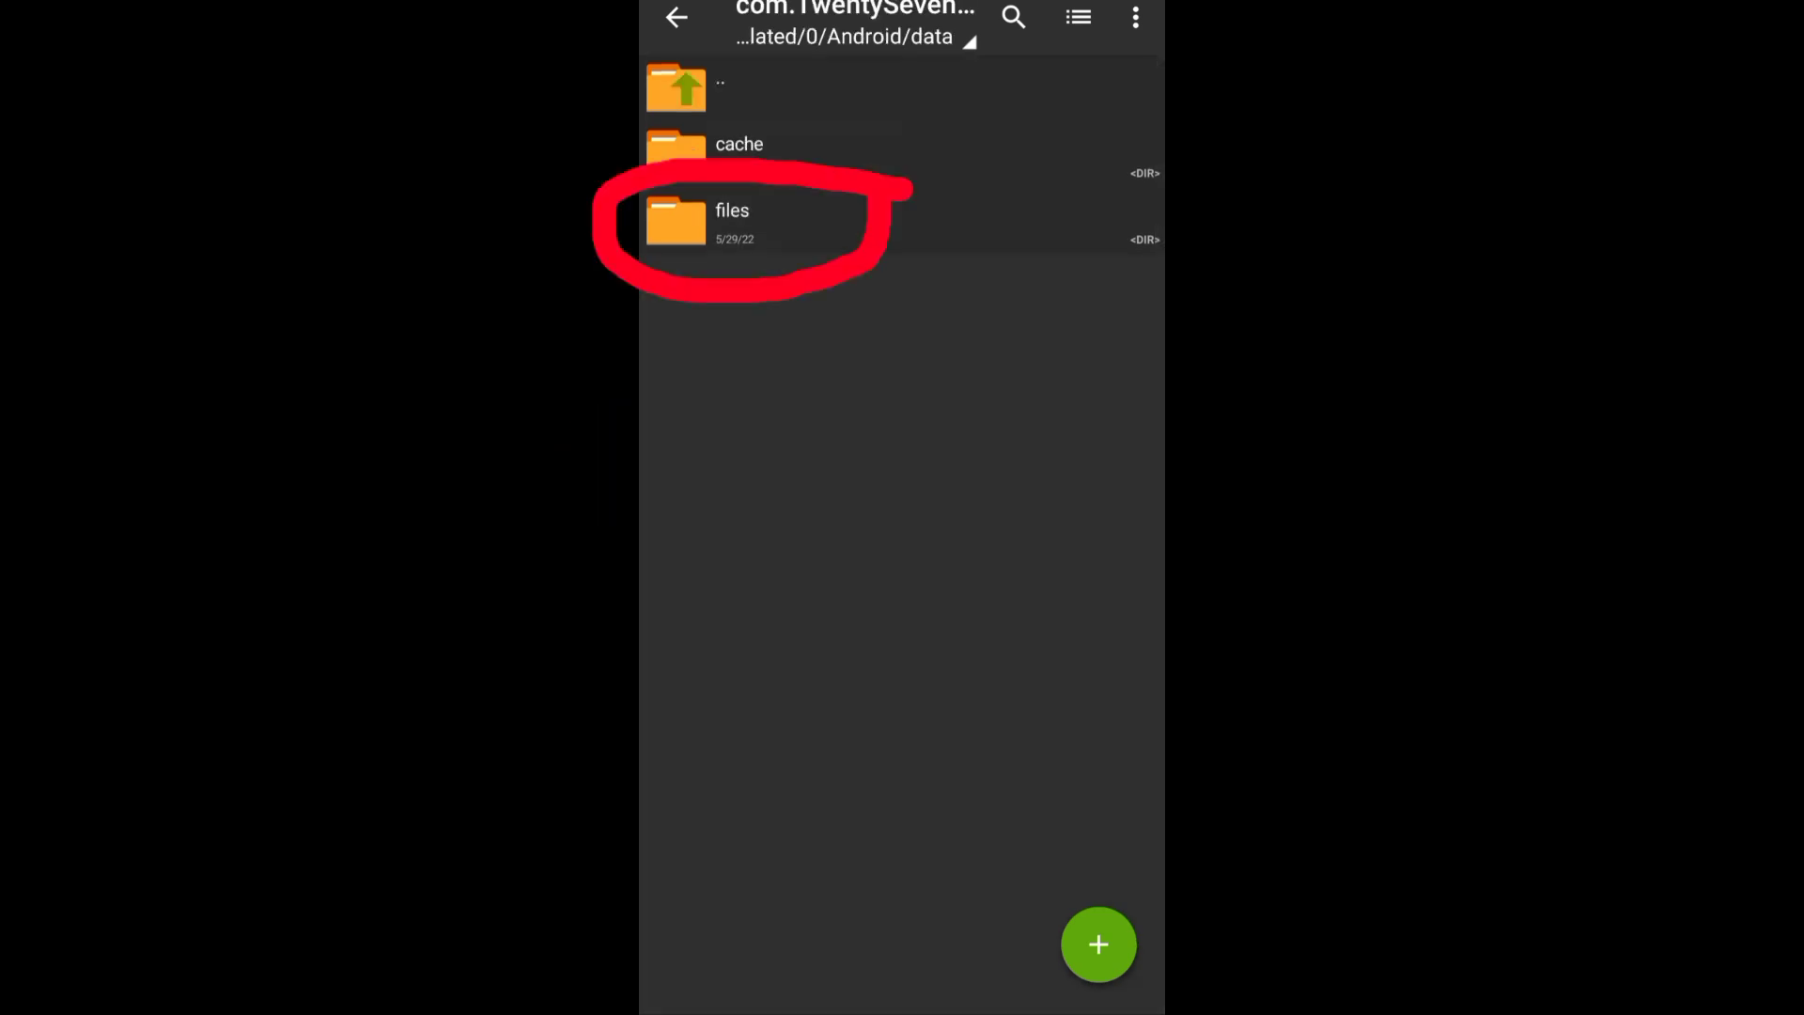
click(731, 217)
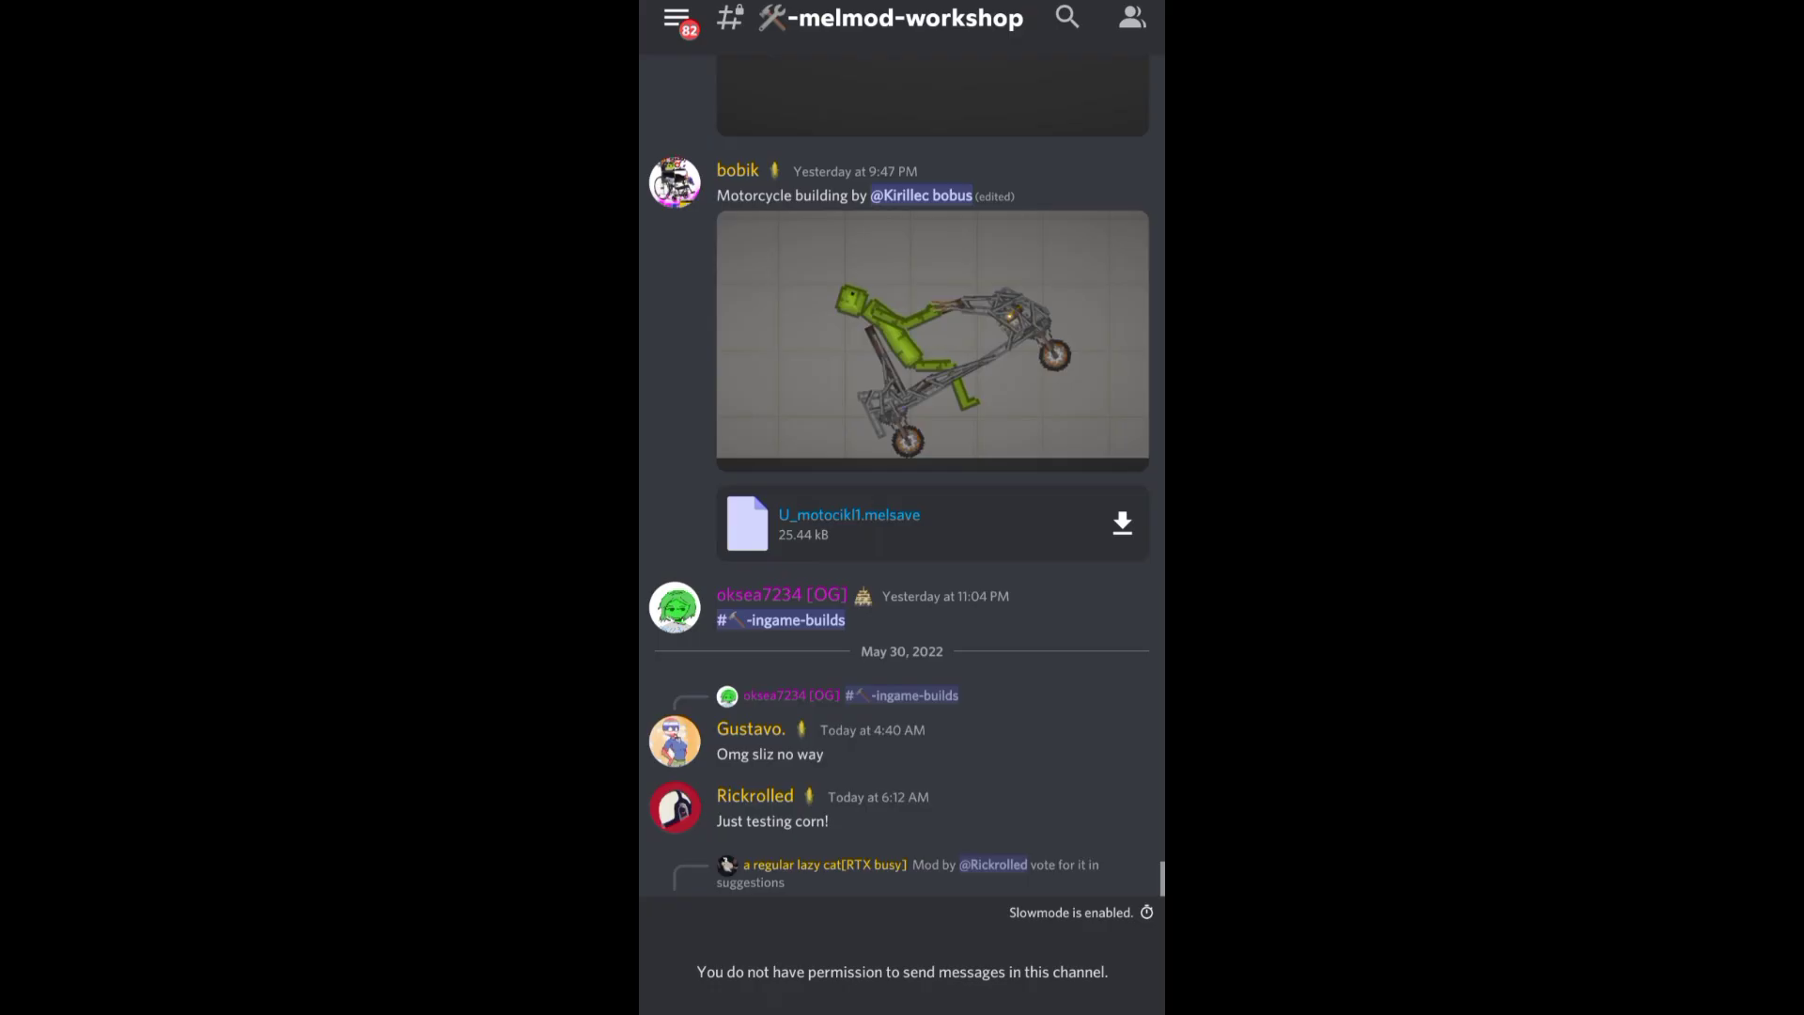
scroll(up, 3)
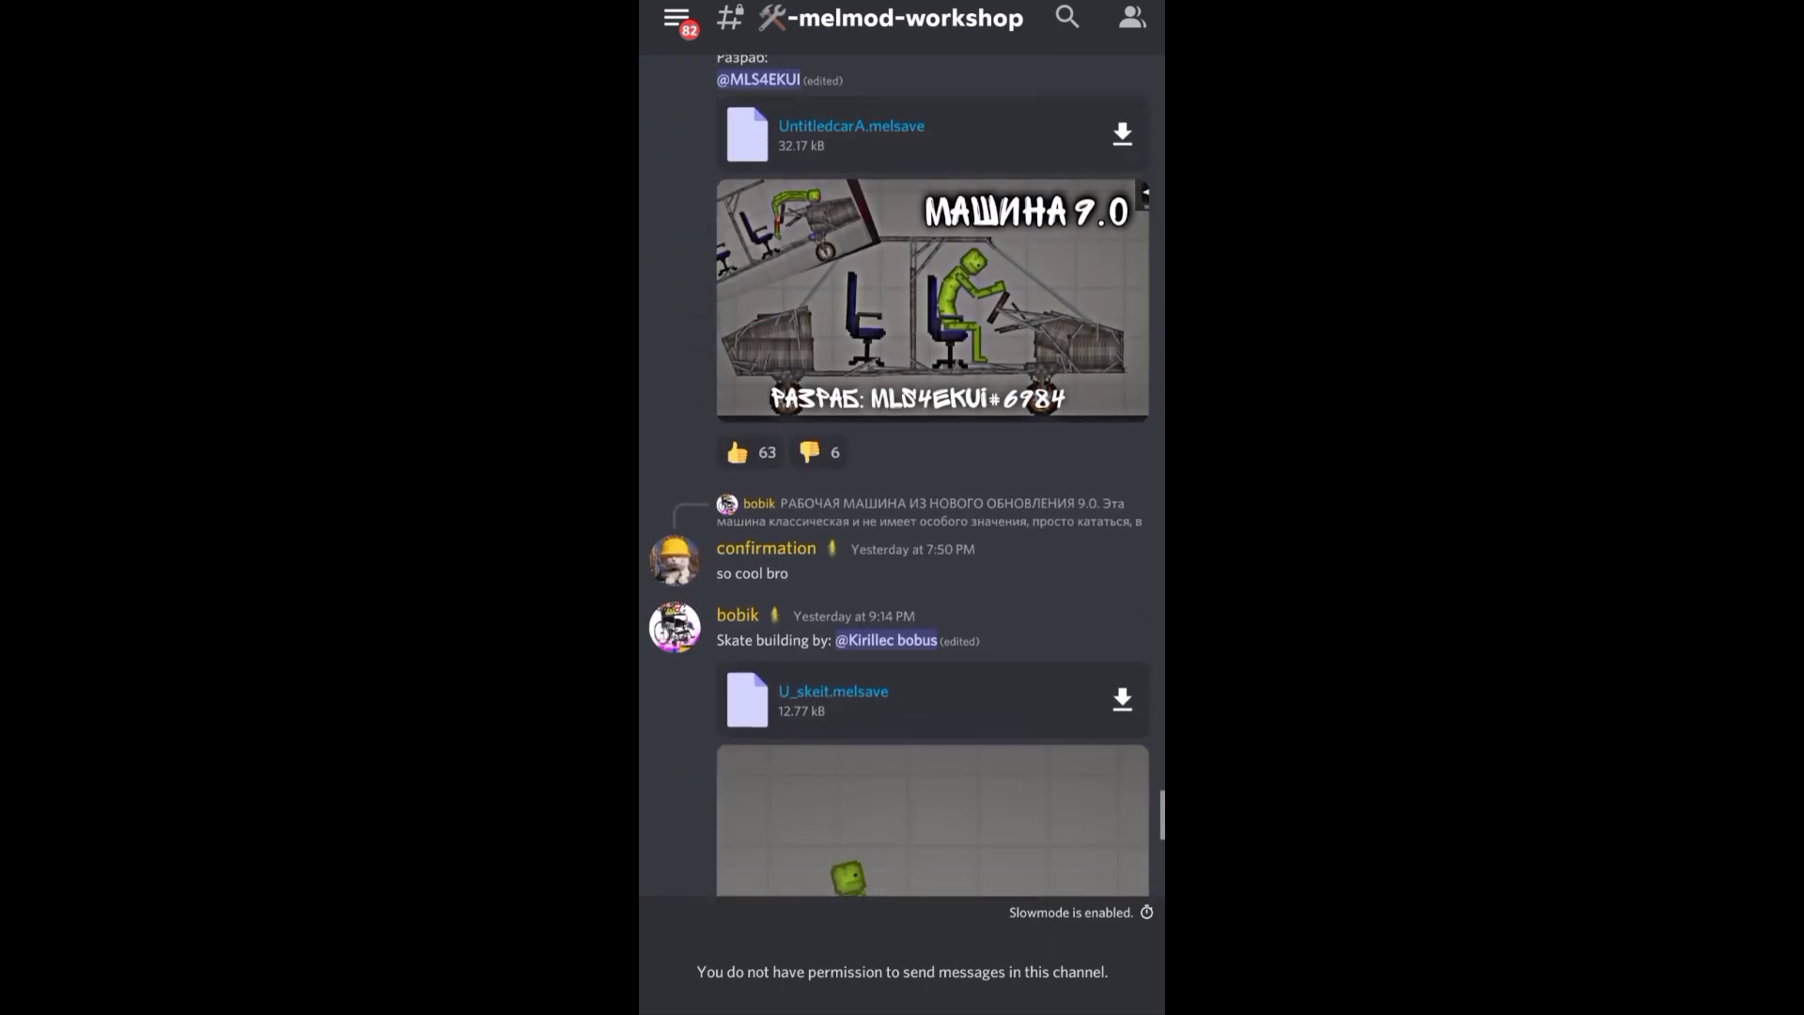
scroll(down, 3)
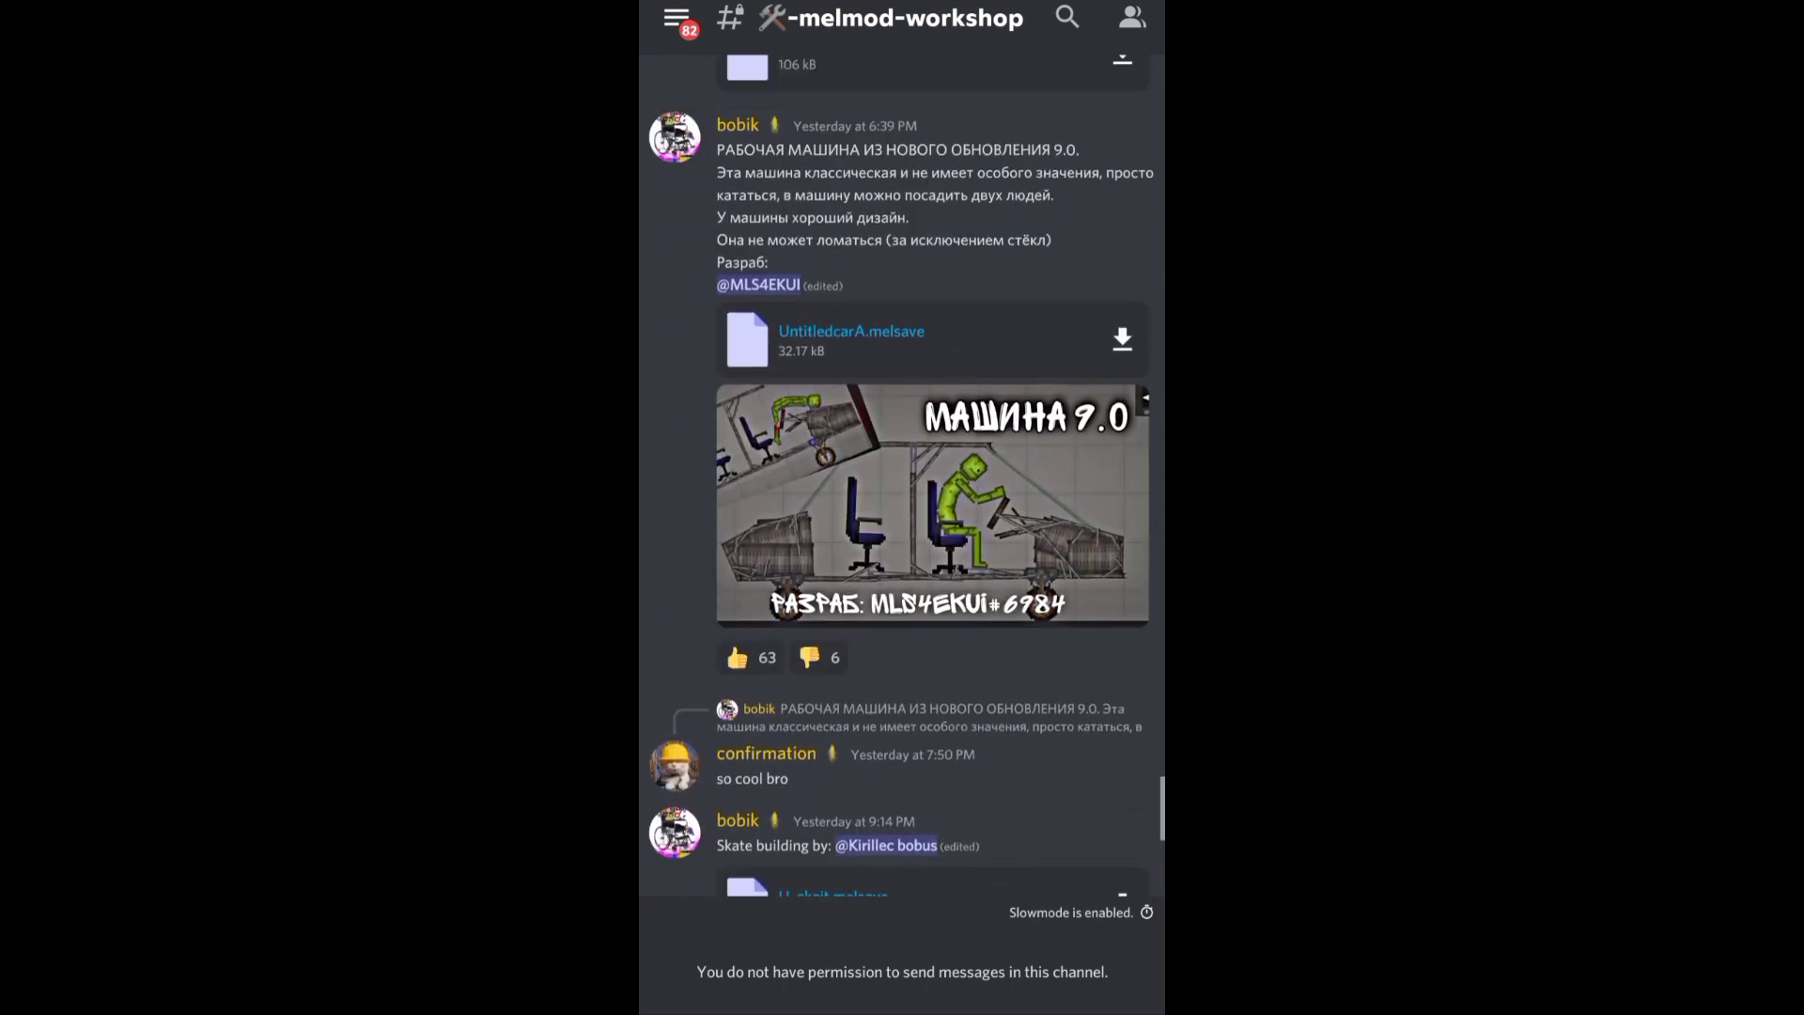
scroll(down, 3)
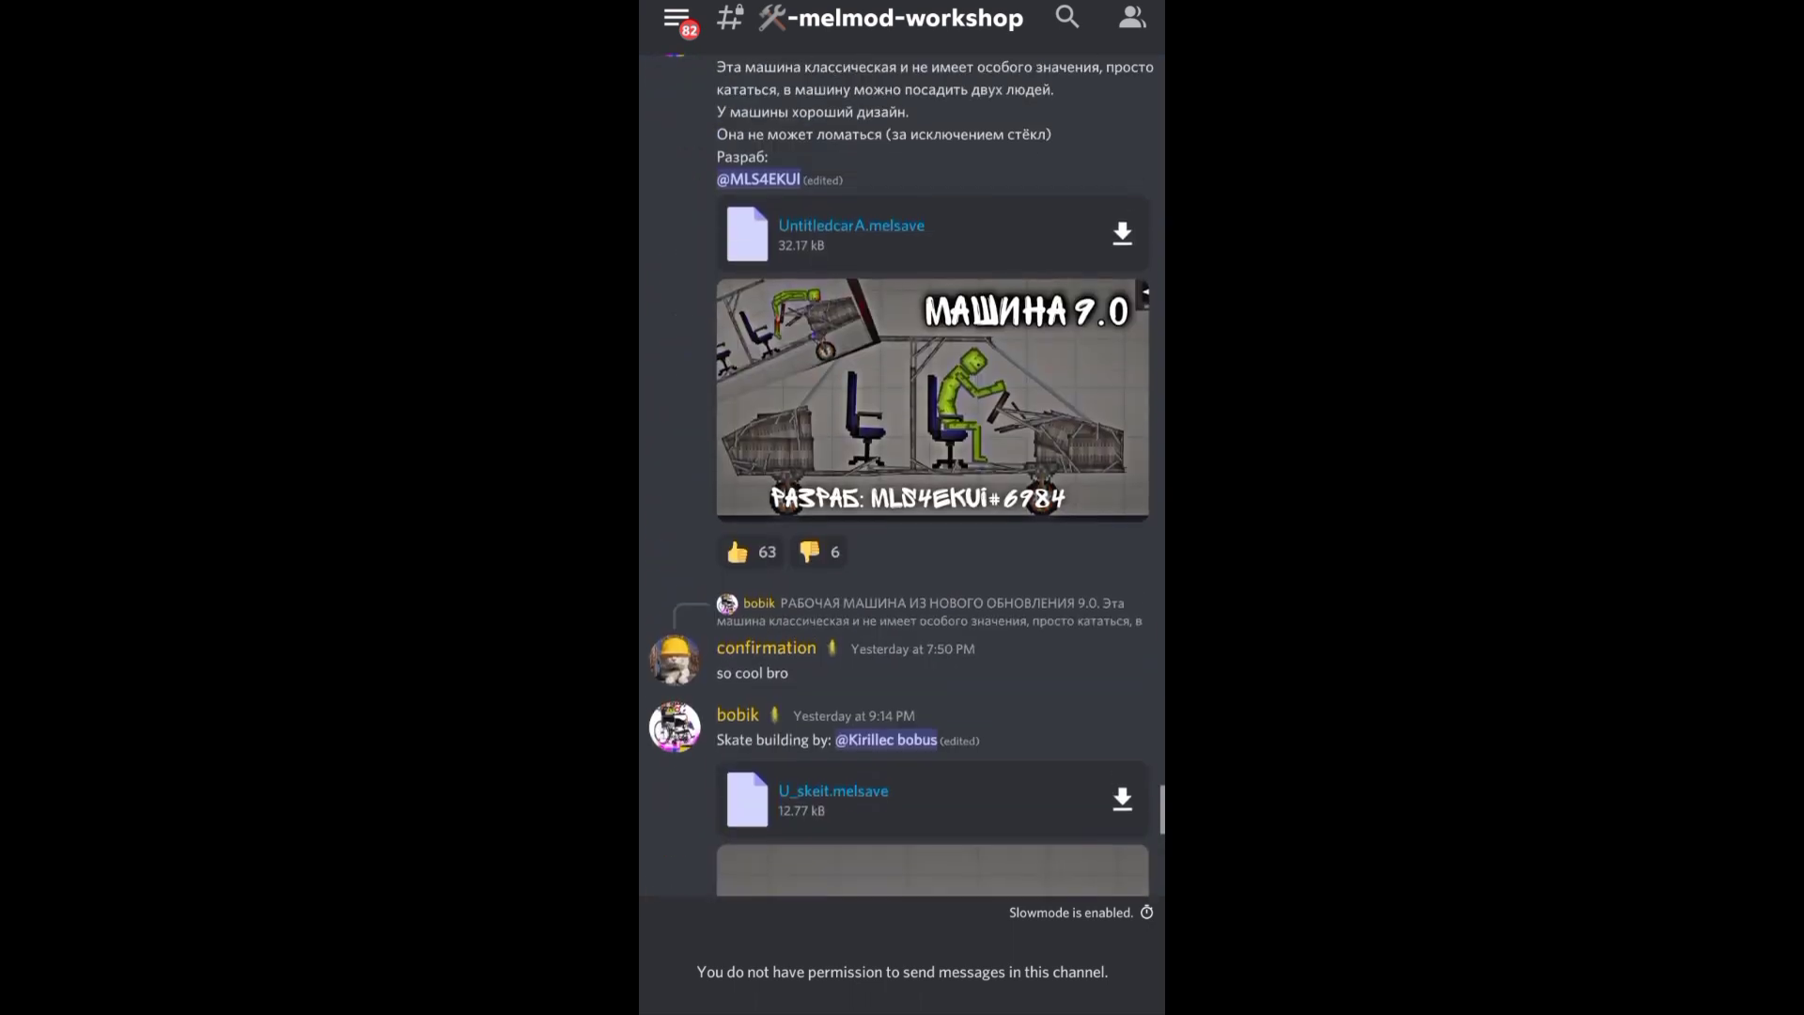
scroll(down, 3)
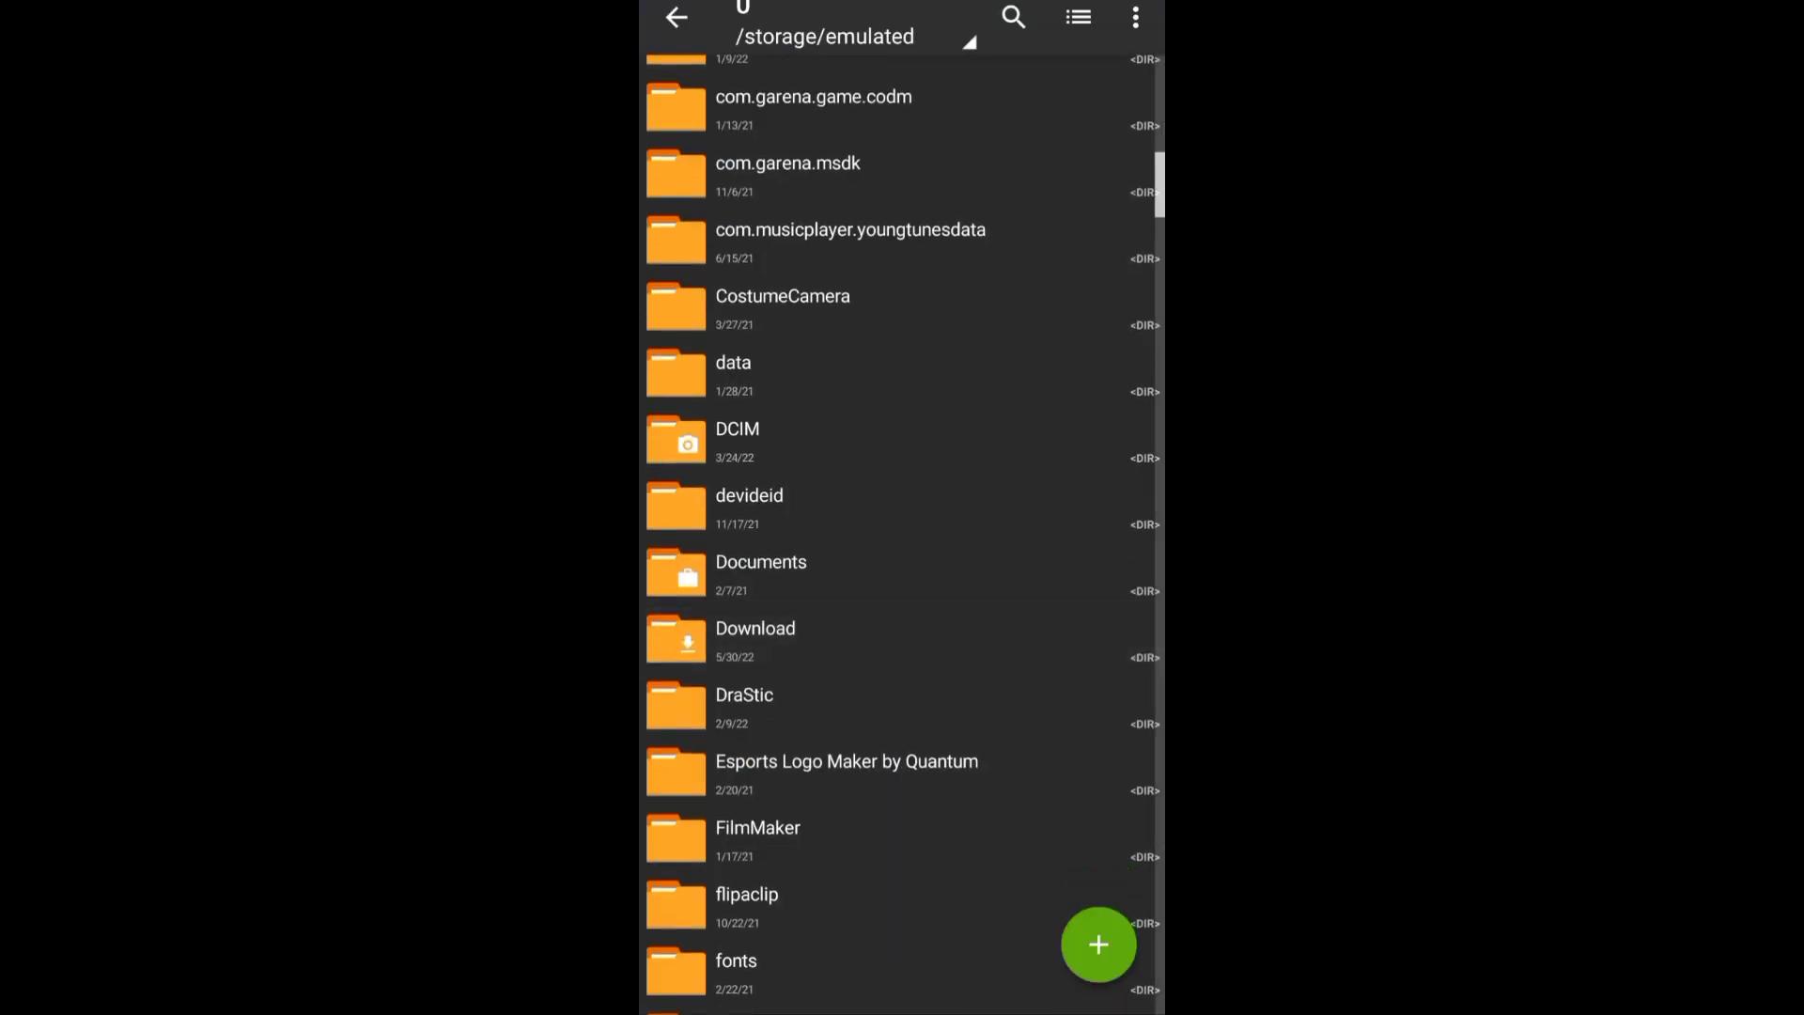
Search storage for 'Untitled' and copy the found UntitledcarA.melsave file.
click(1011, 17)
text(Untitle d)
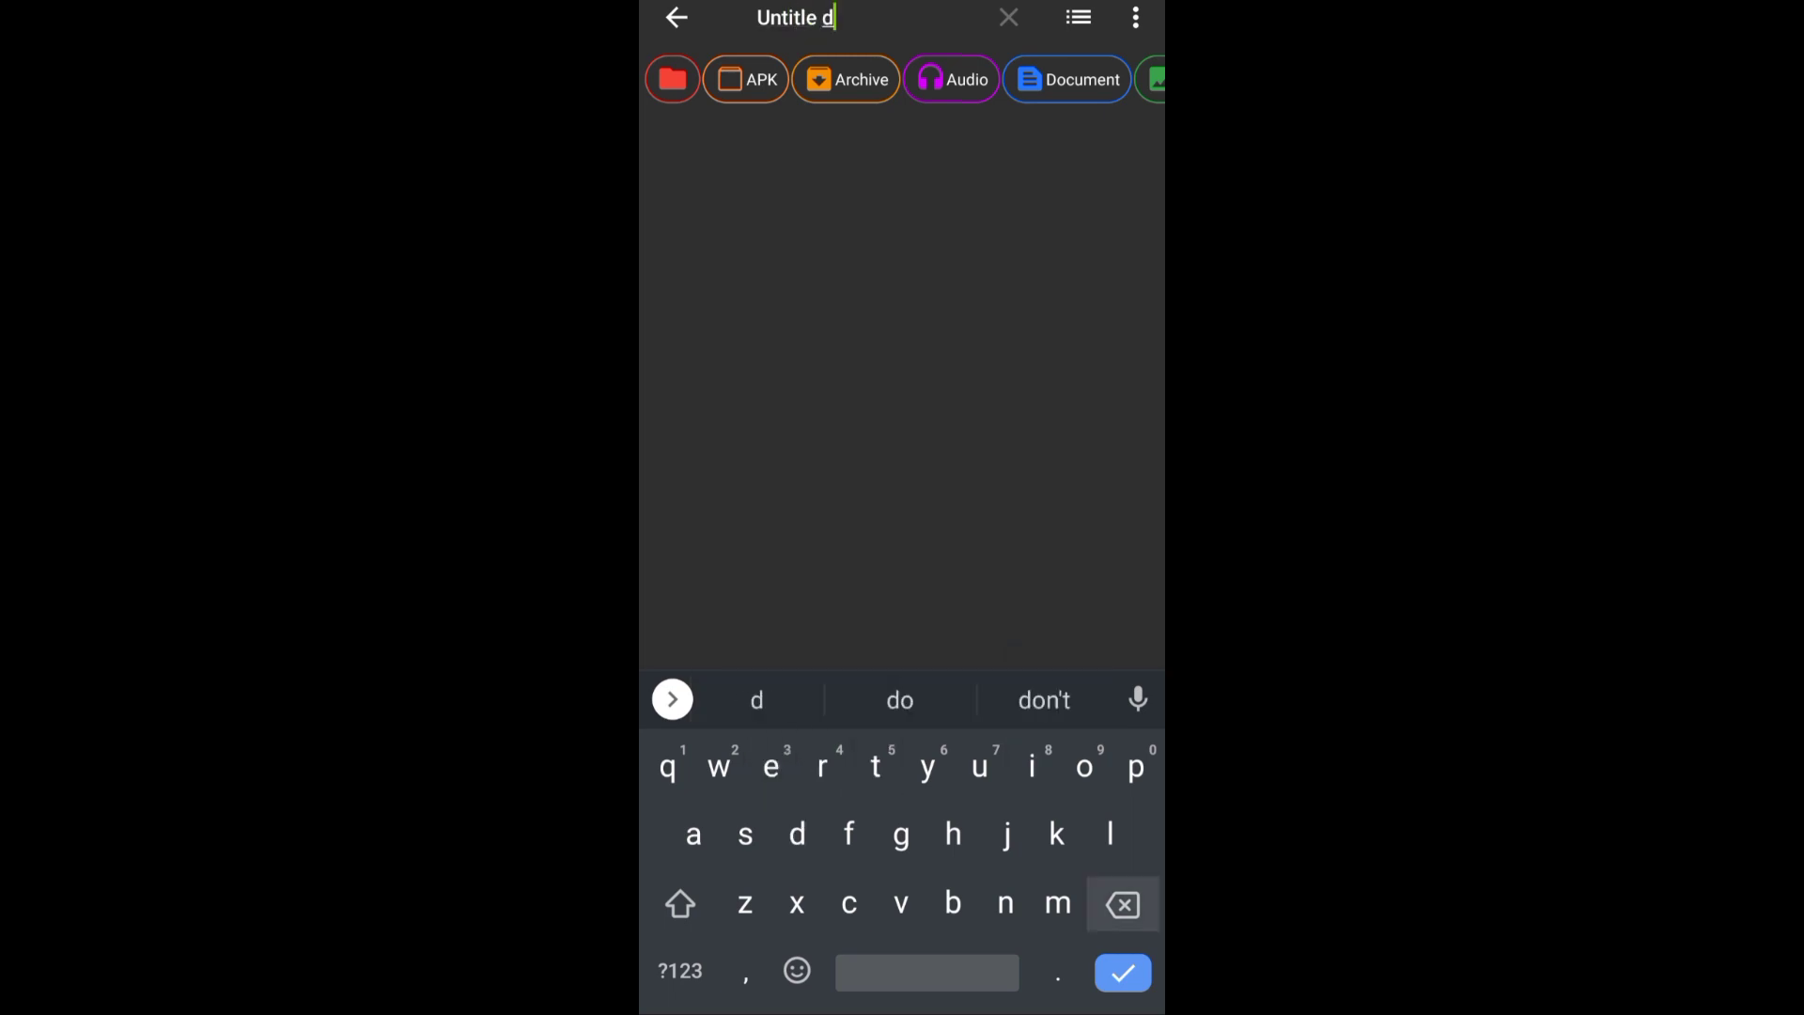
click(1120, 971)
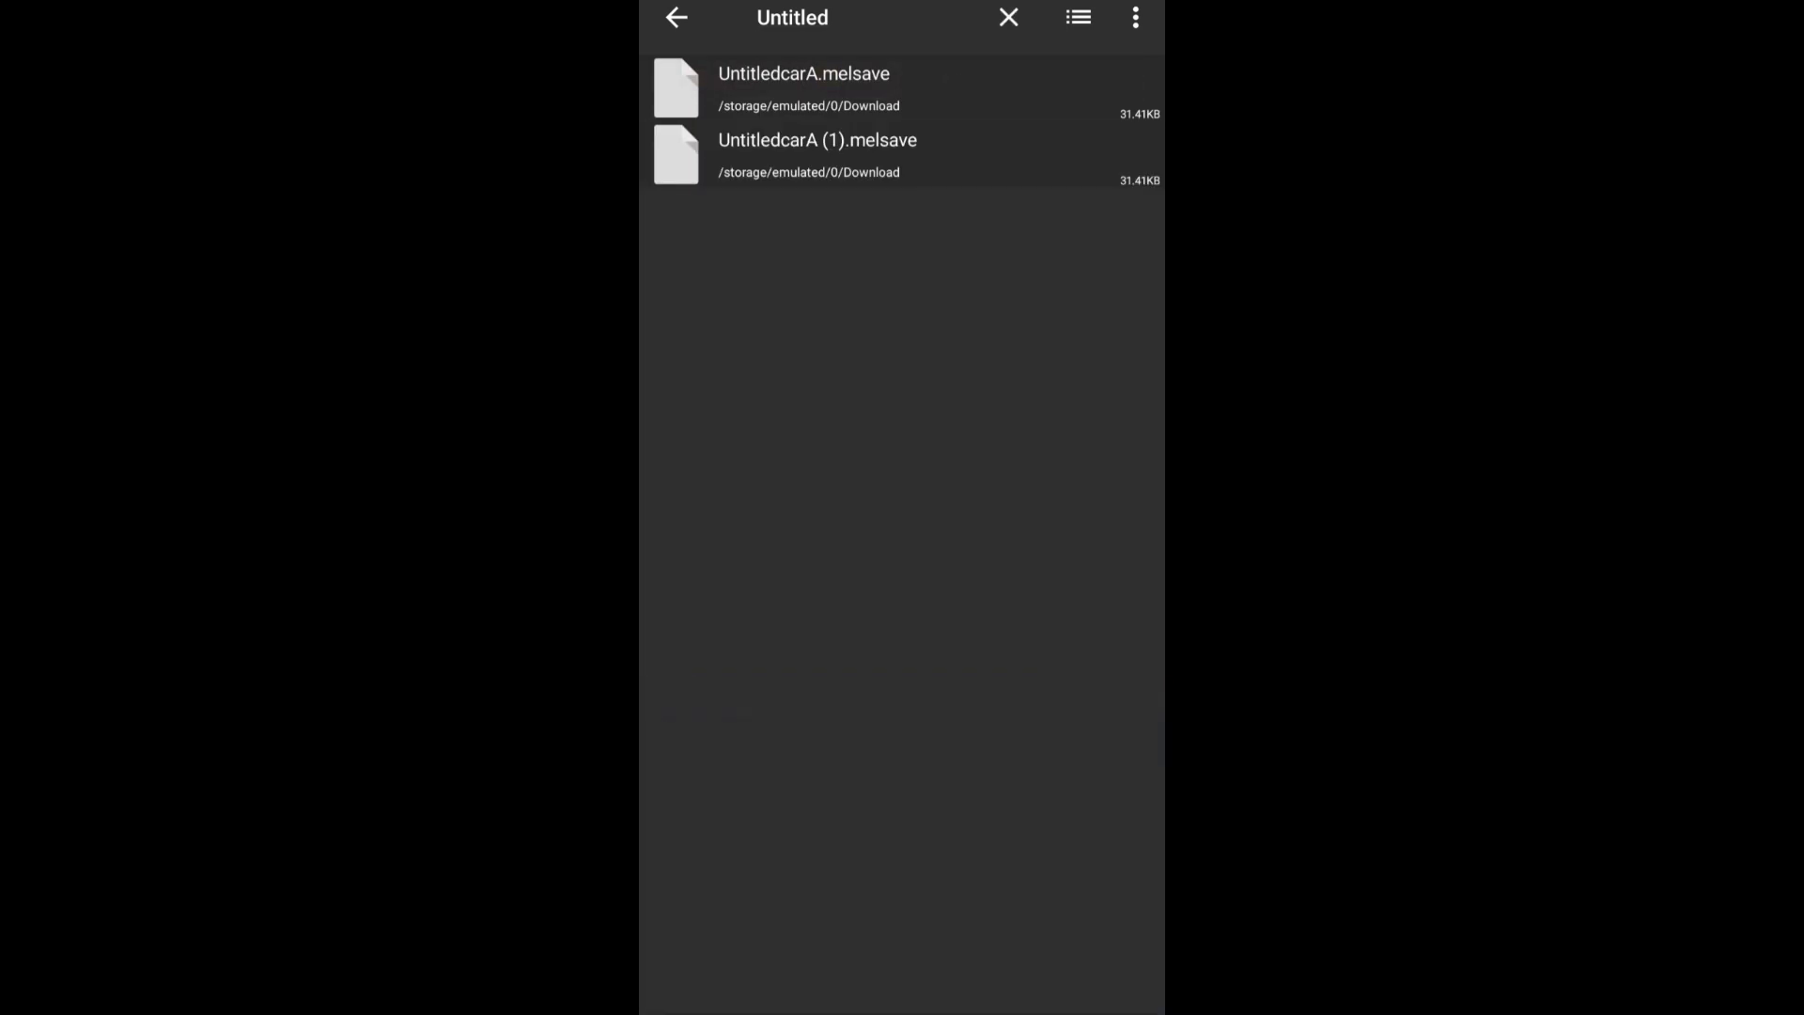
click(802, 88)
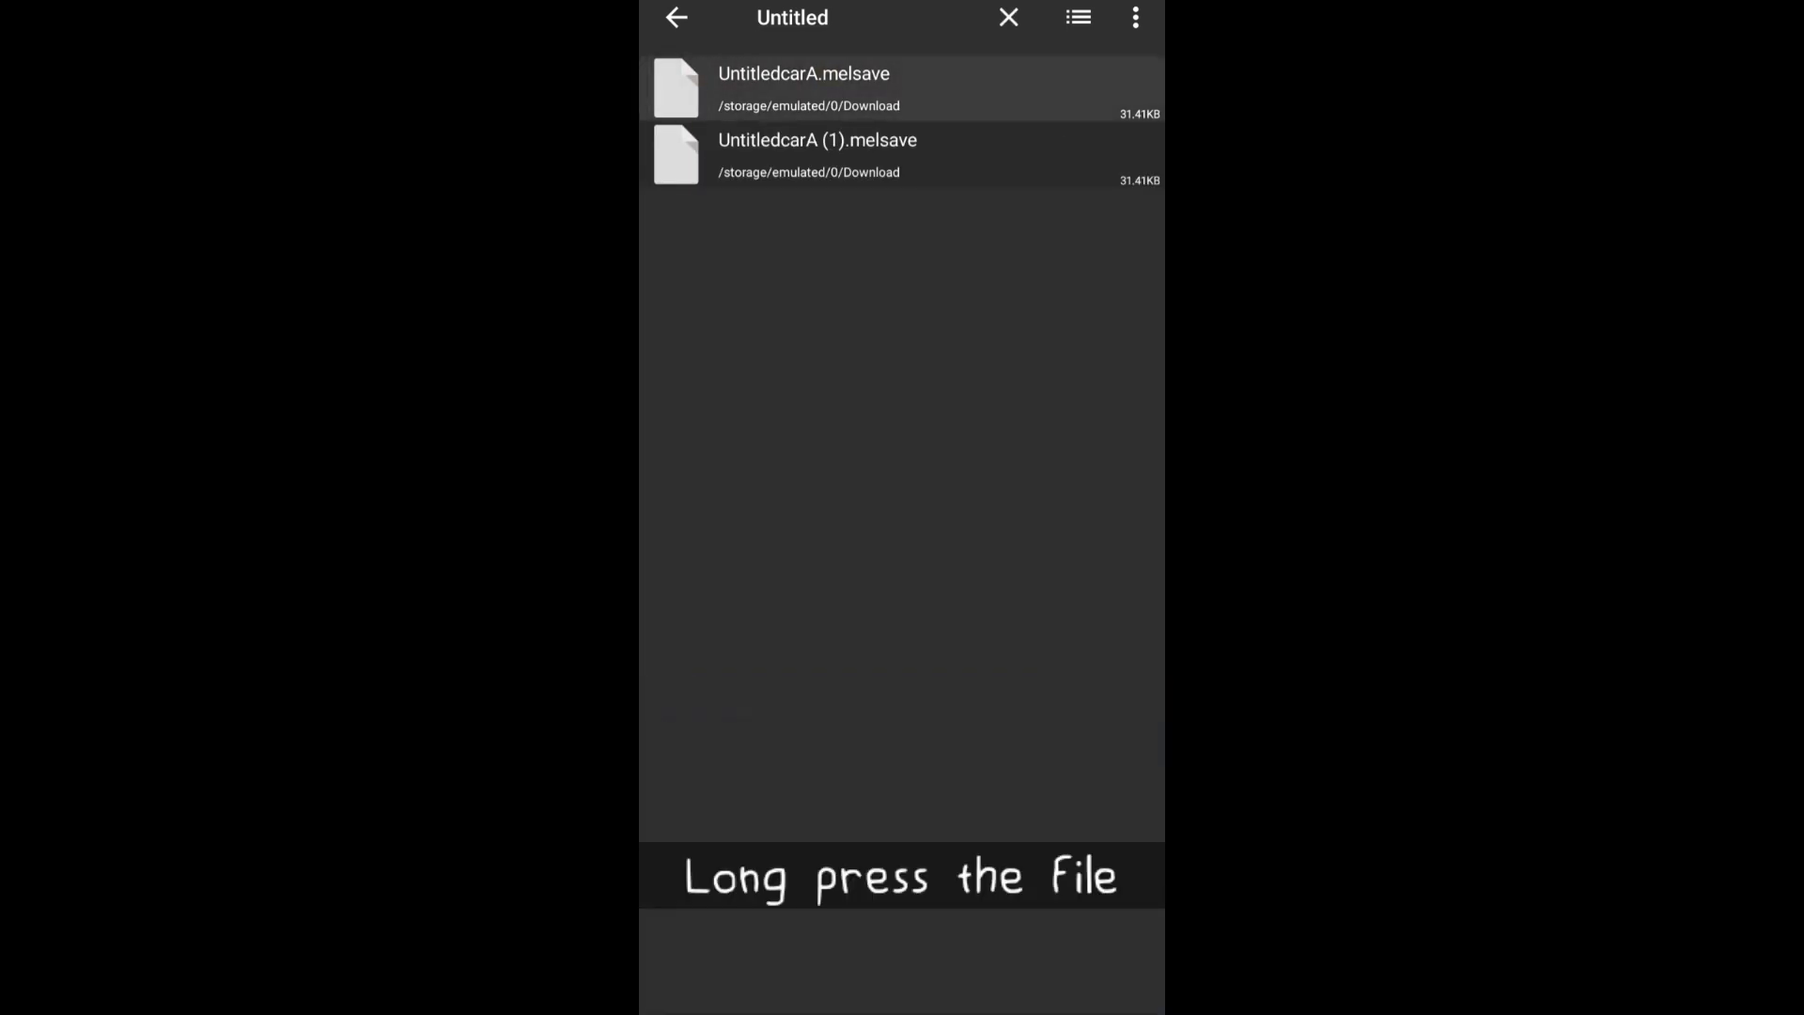
click(802, 88)
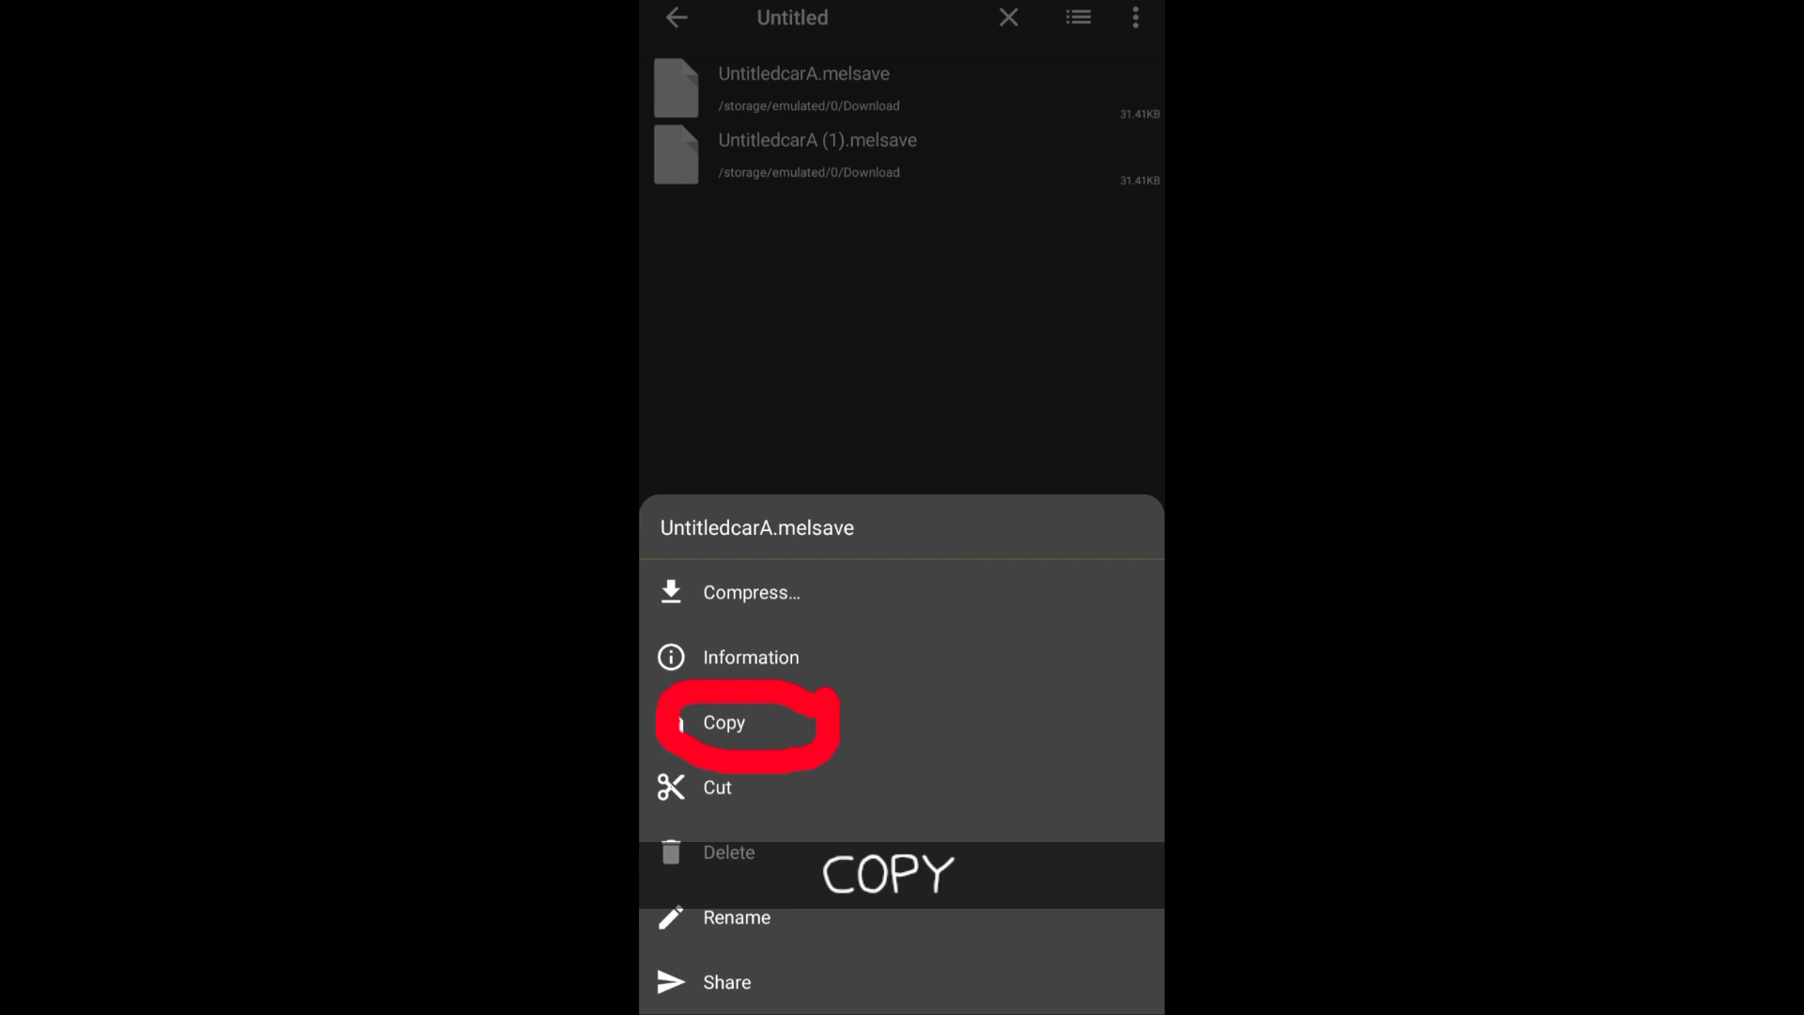
click(723, 721)
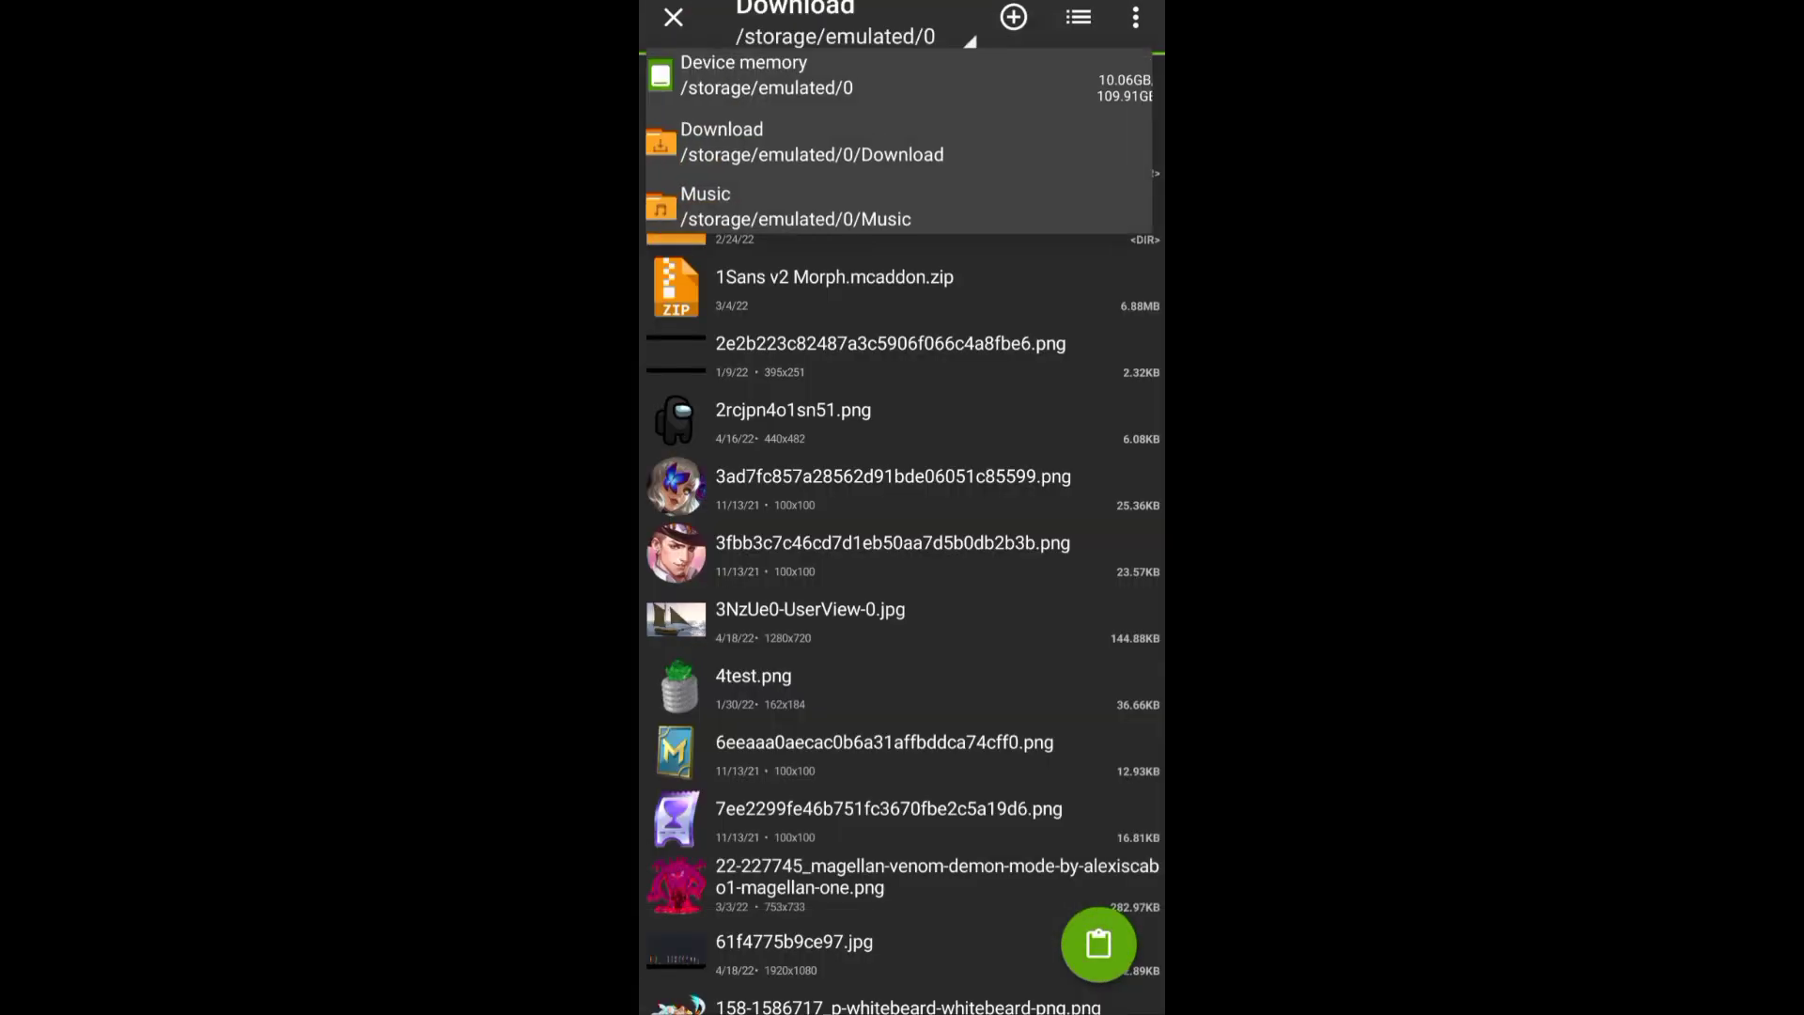
Return to device root, reopen Melon Playground's files > Saves folder and paste UntitledcarA.melsave there.
click(767, 75)
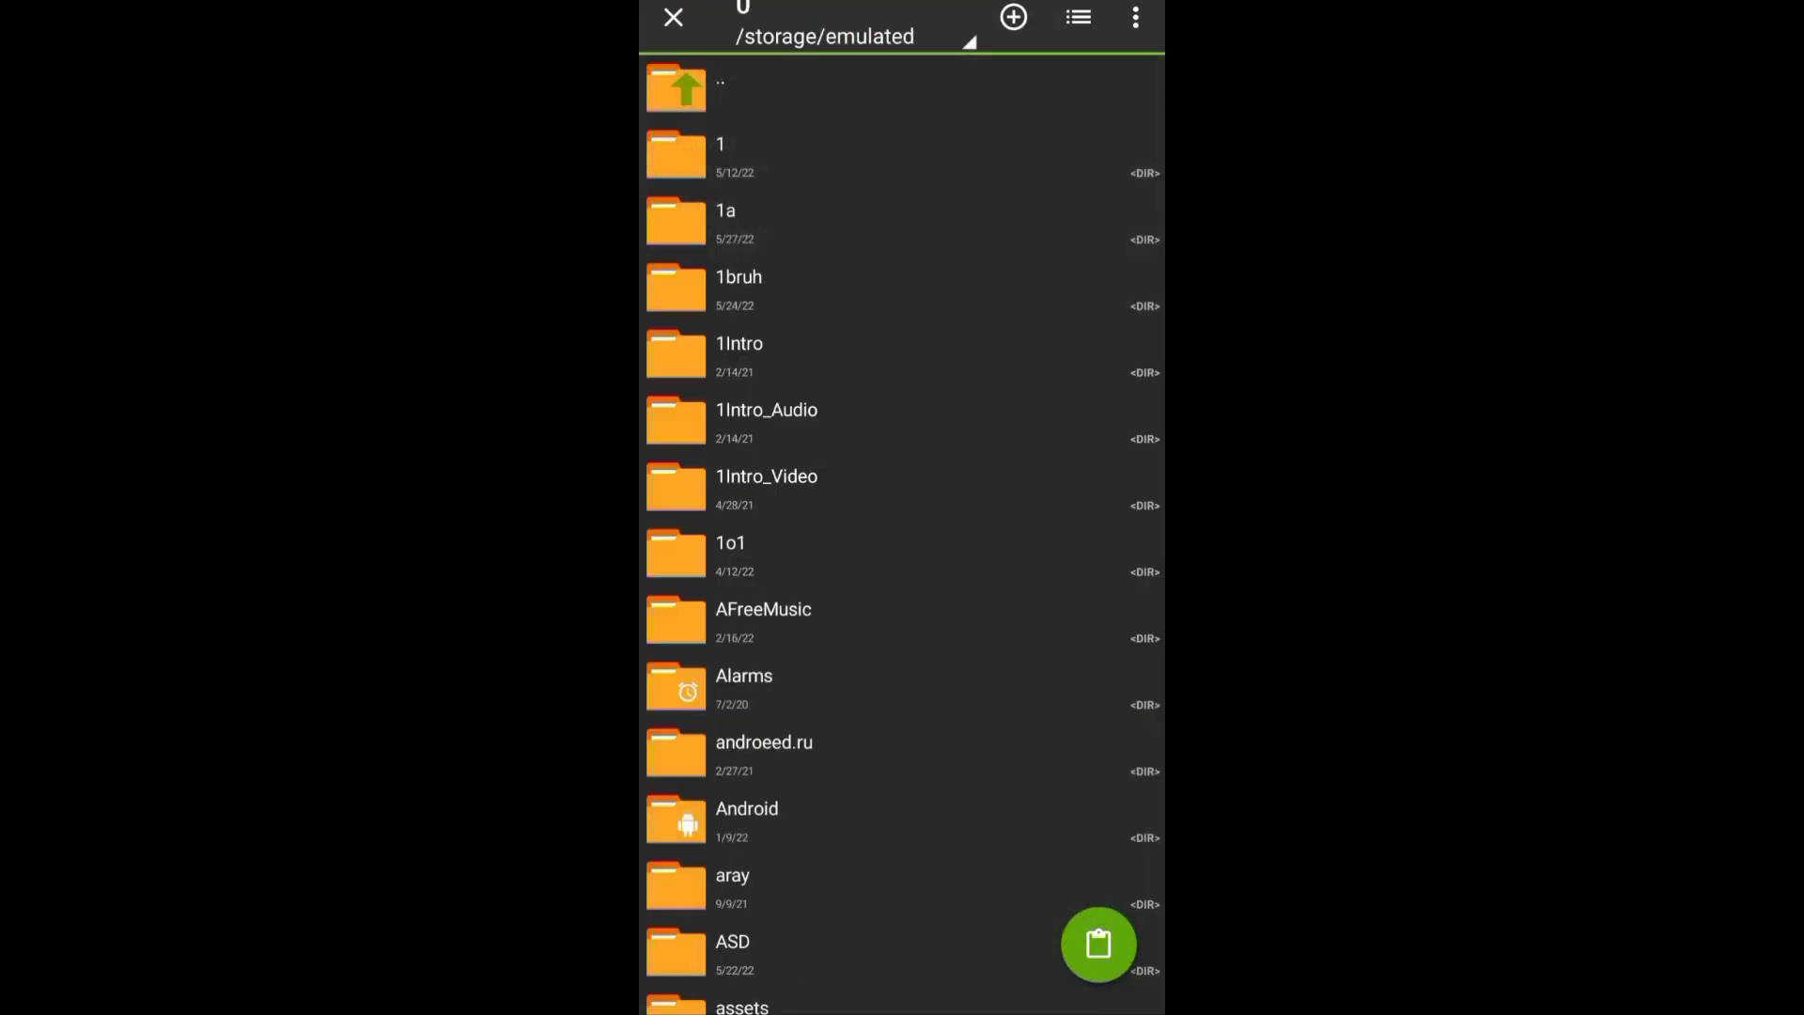
scroll(down, 3)
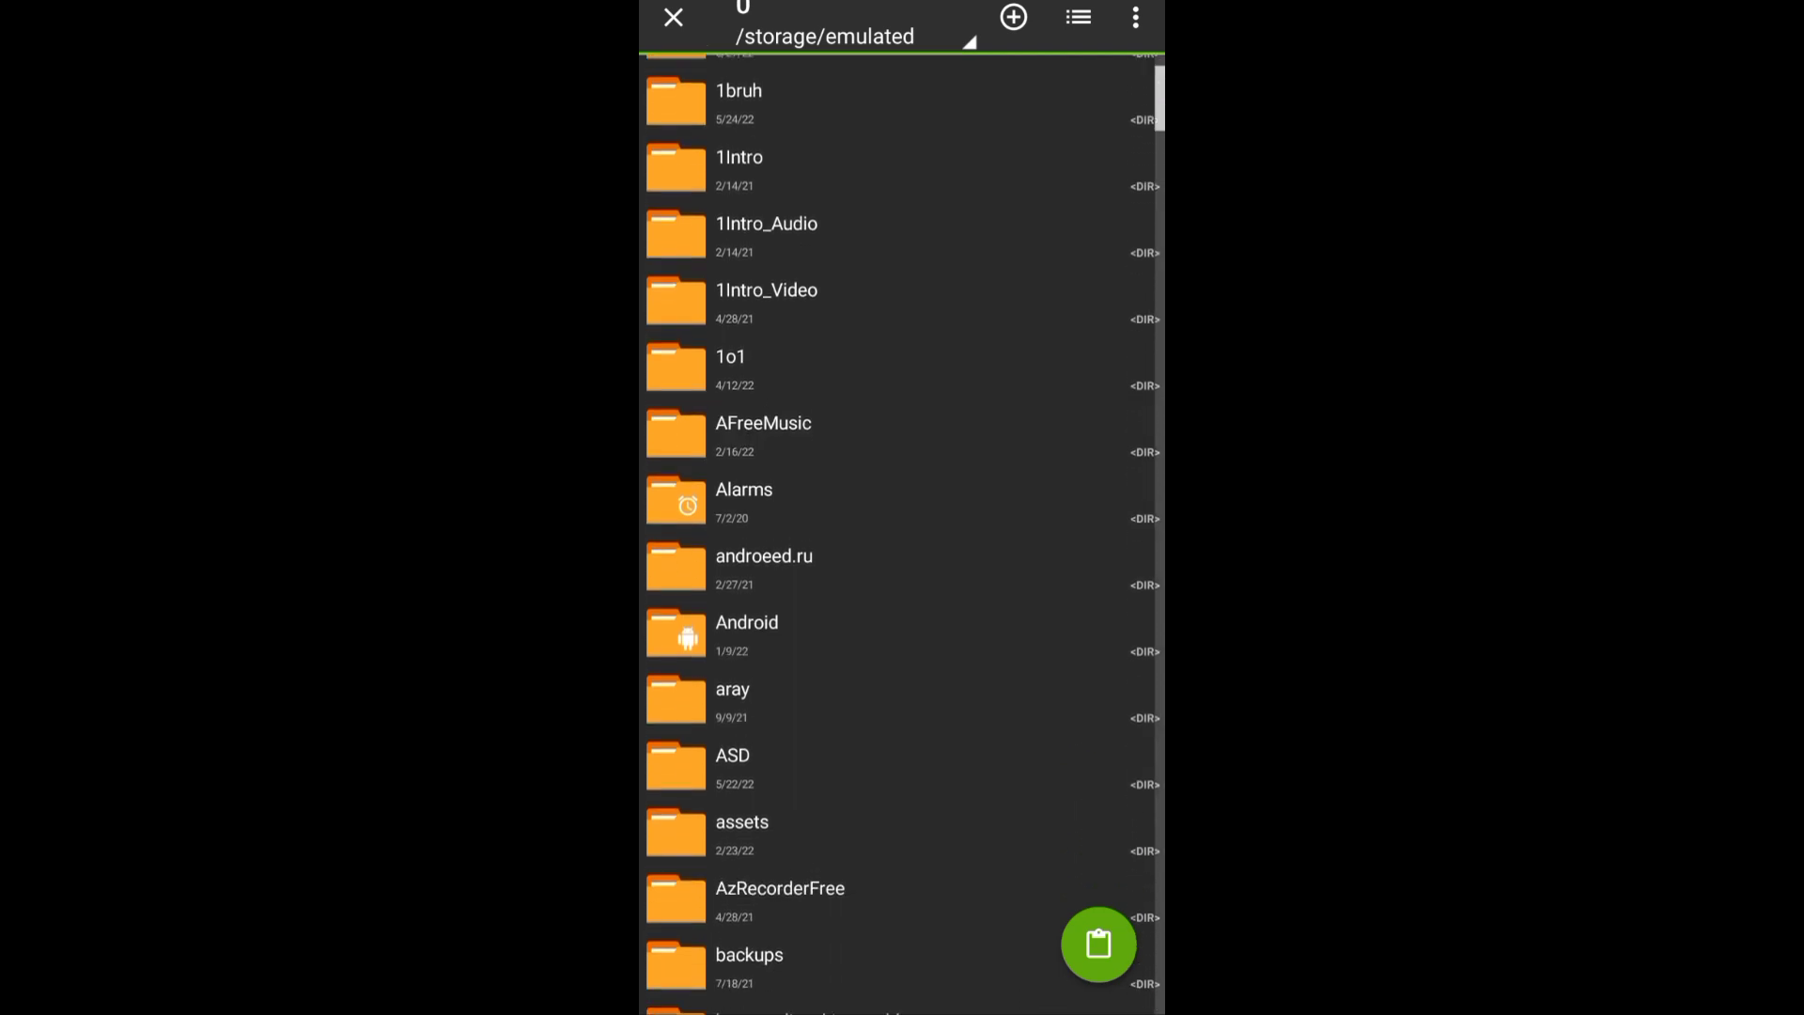
click(746, 633)
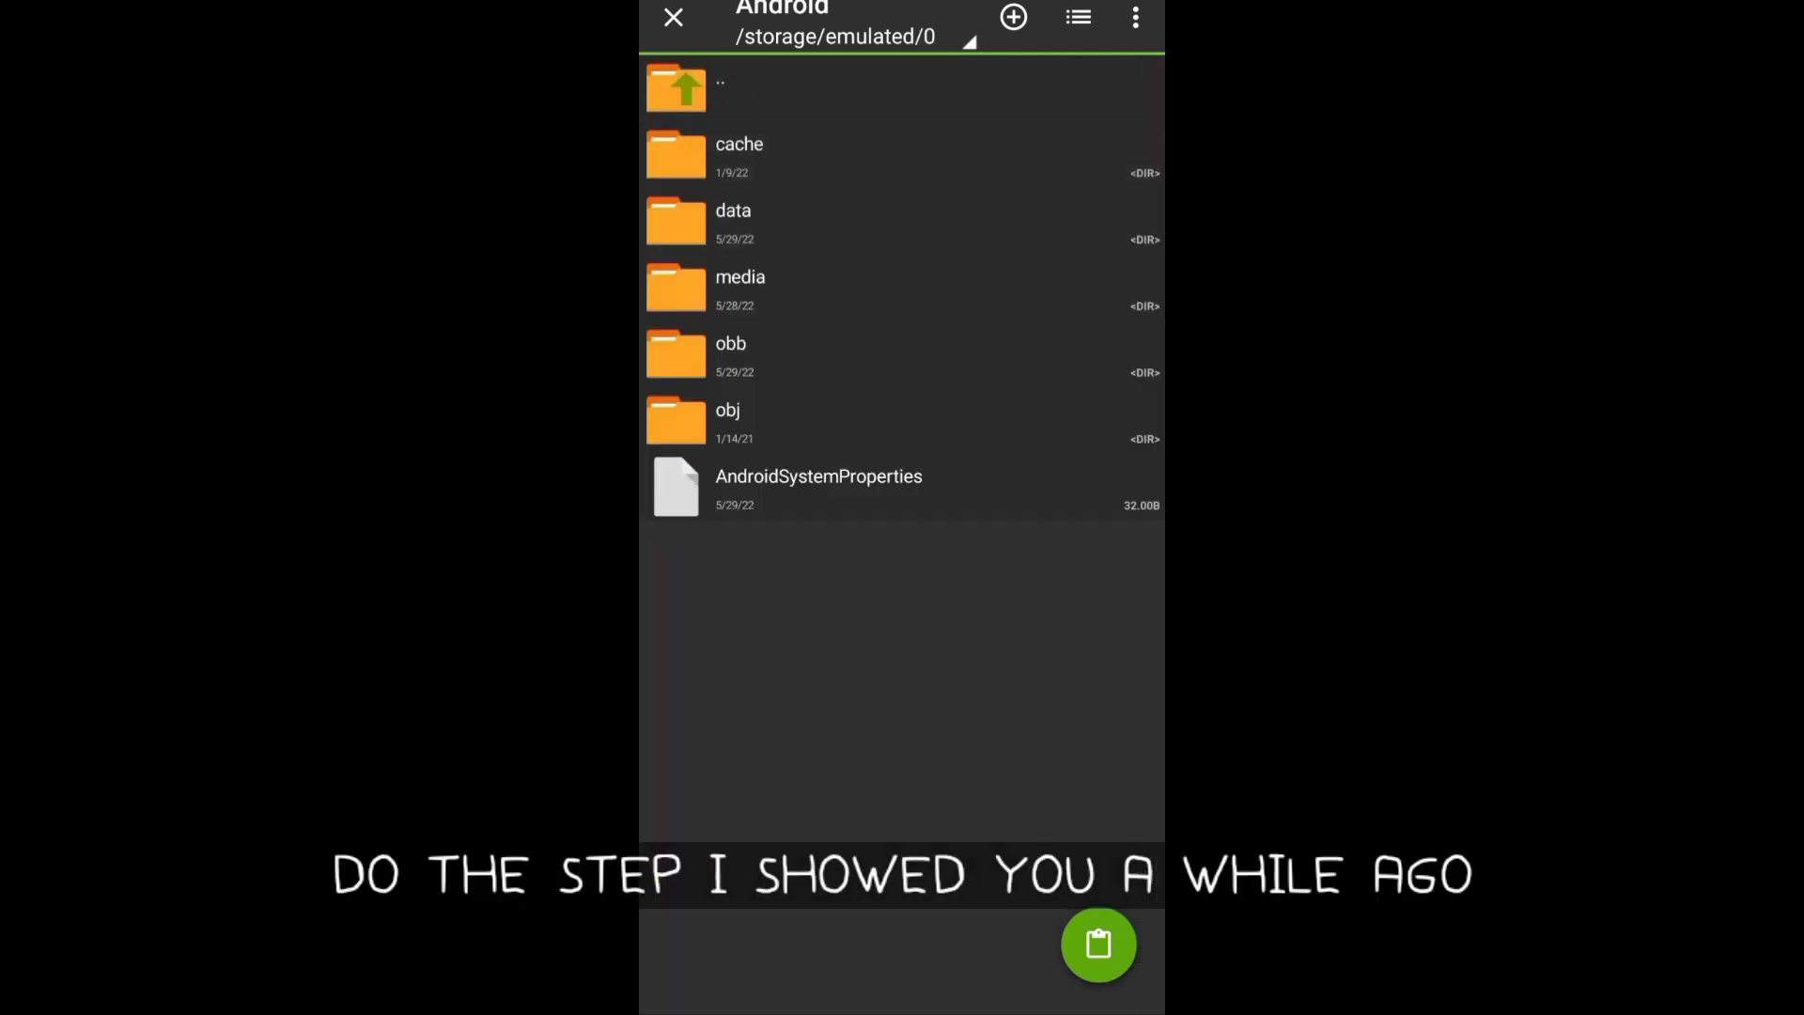
click(733, 222)
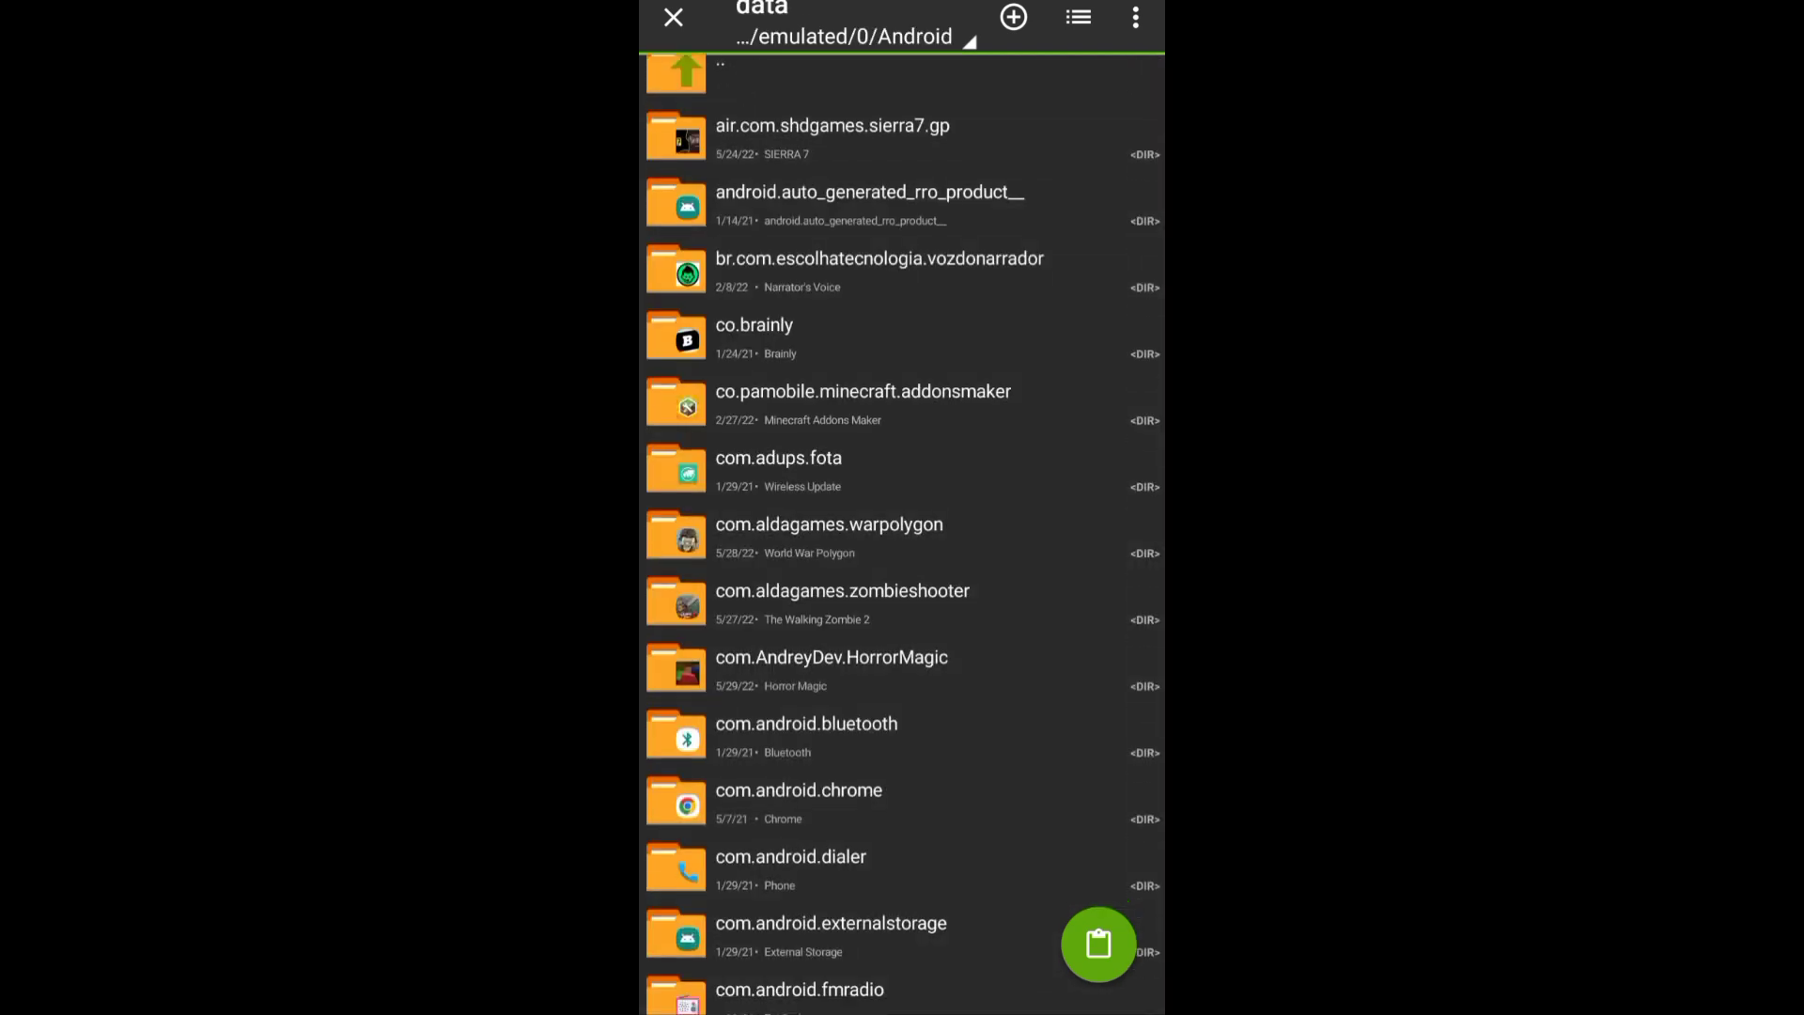
scroll(down, 3)
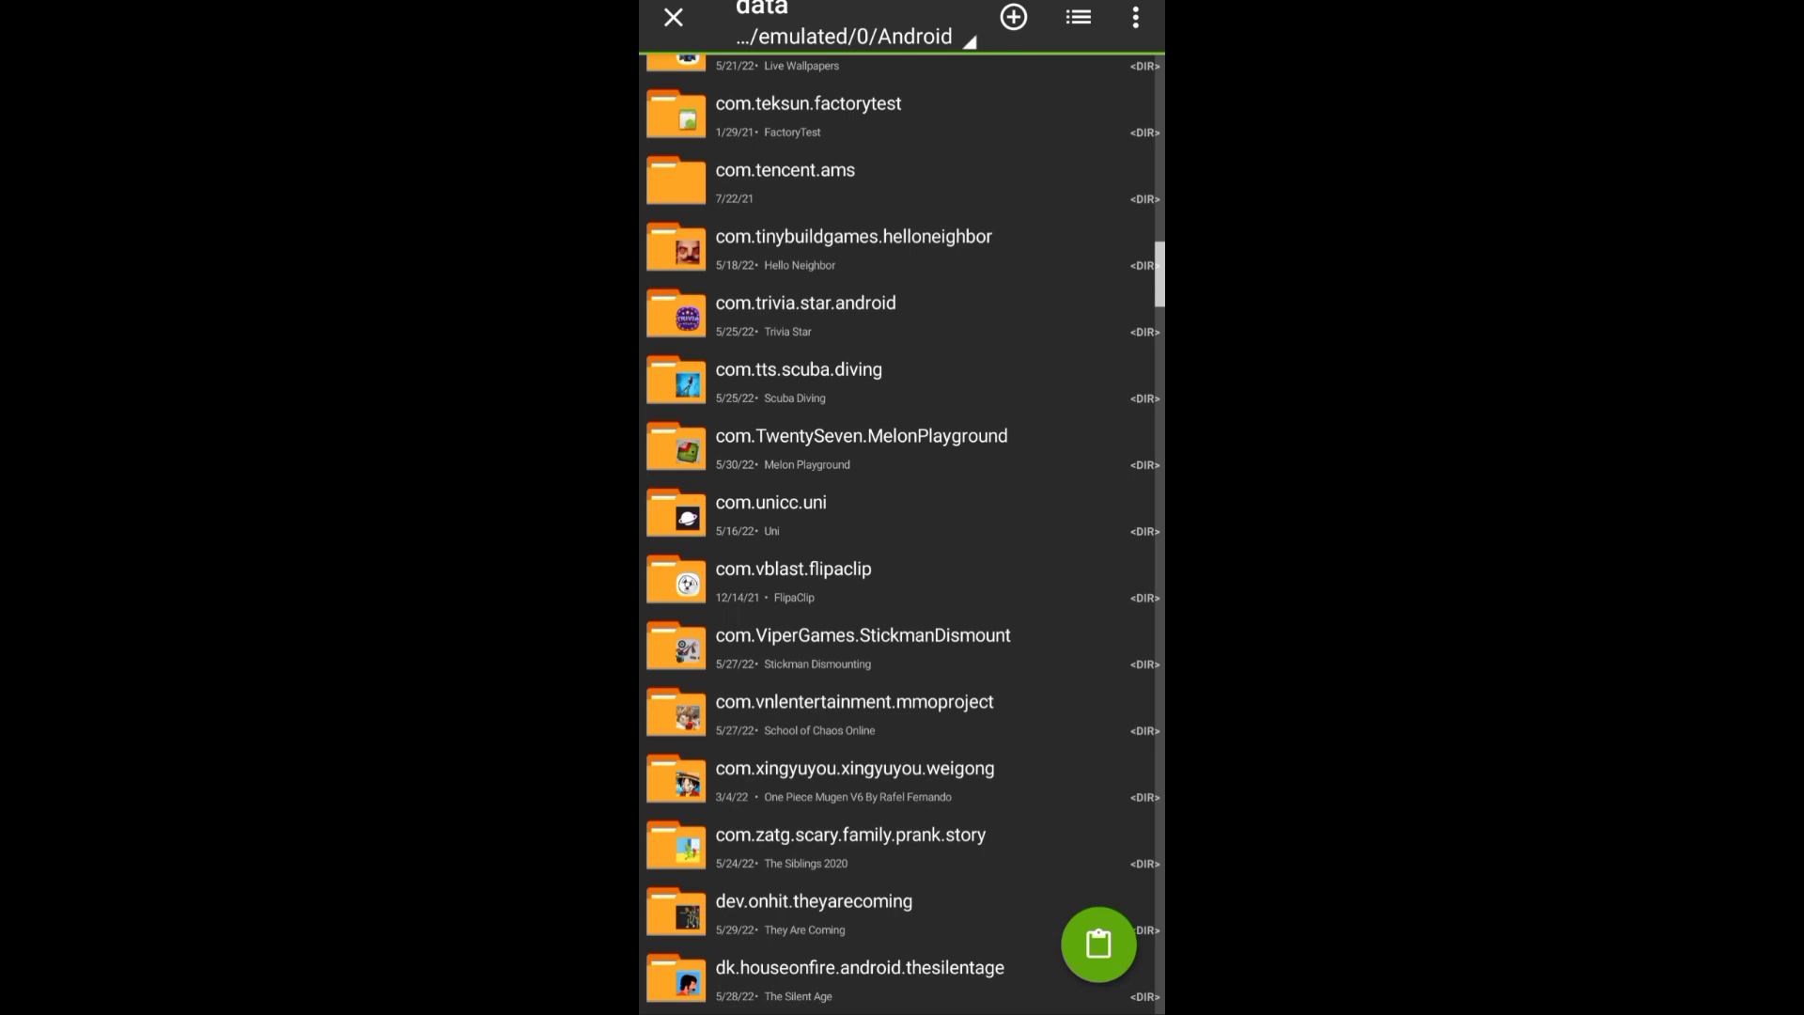
scroll(down, 3)
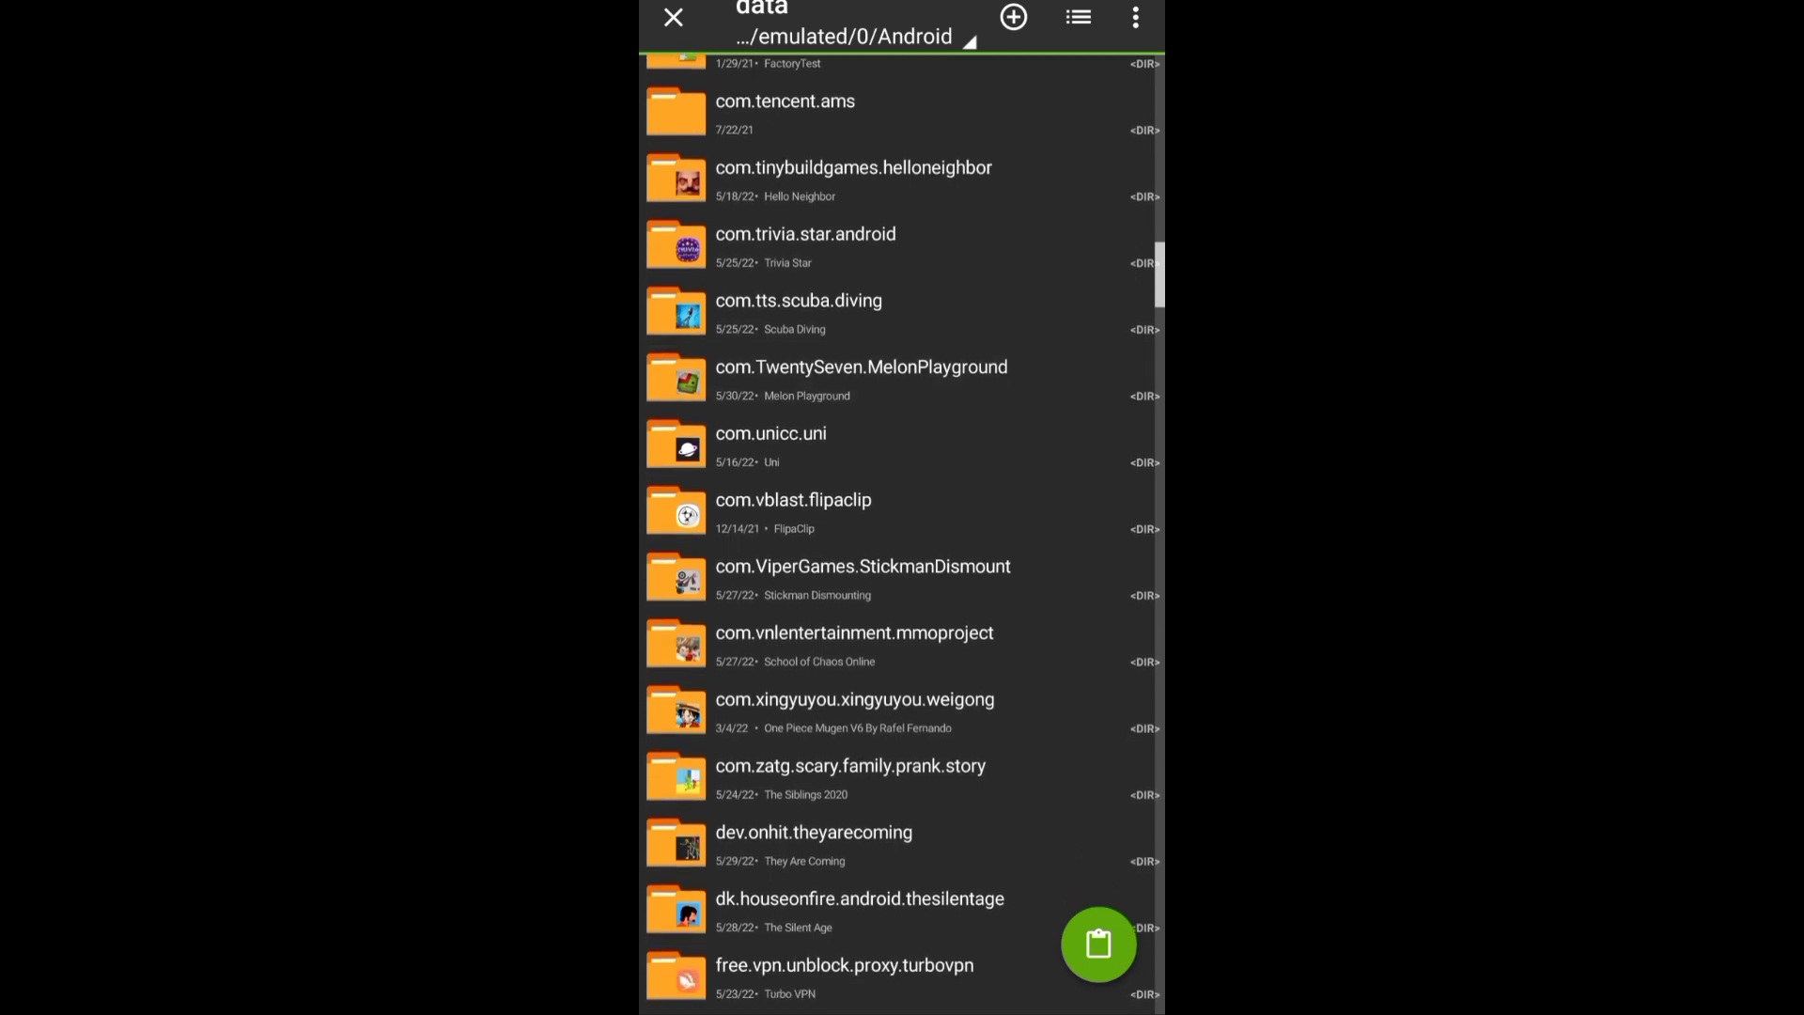
click(861, 366)
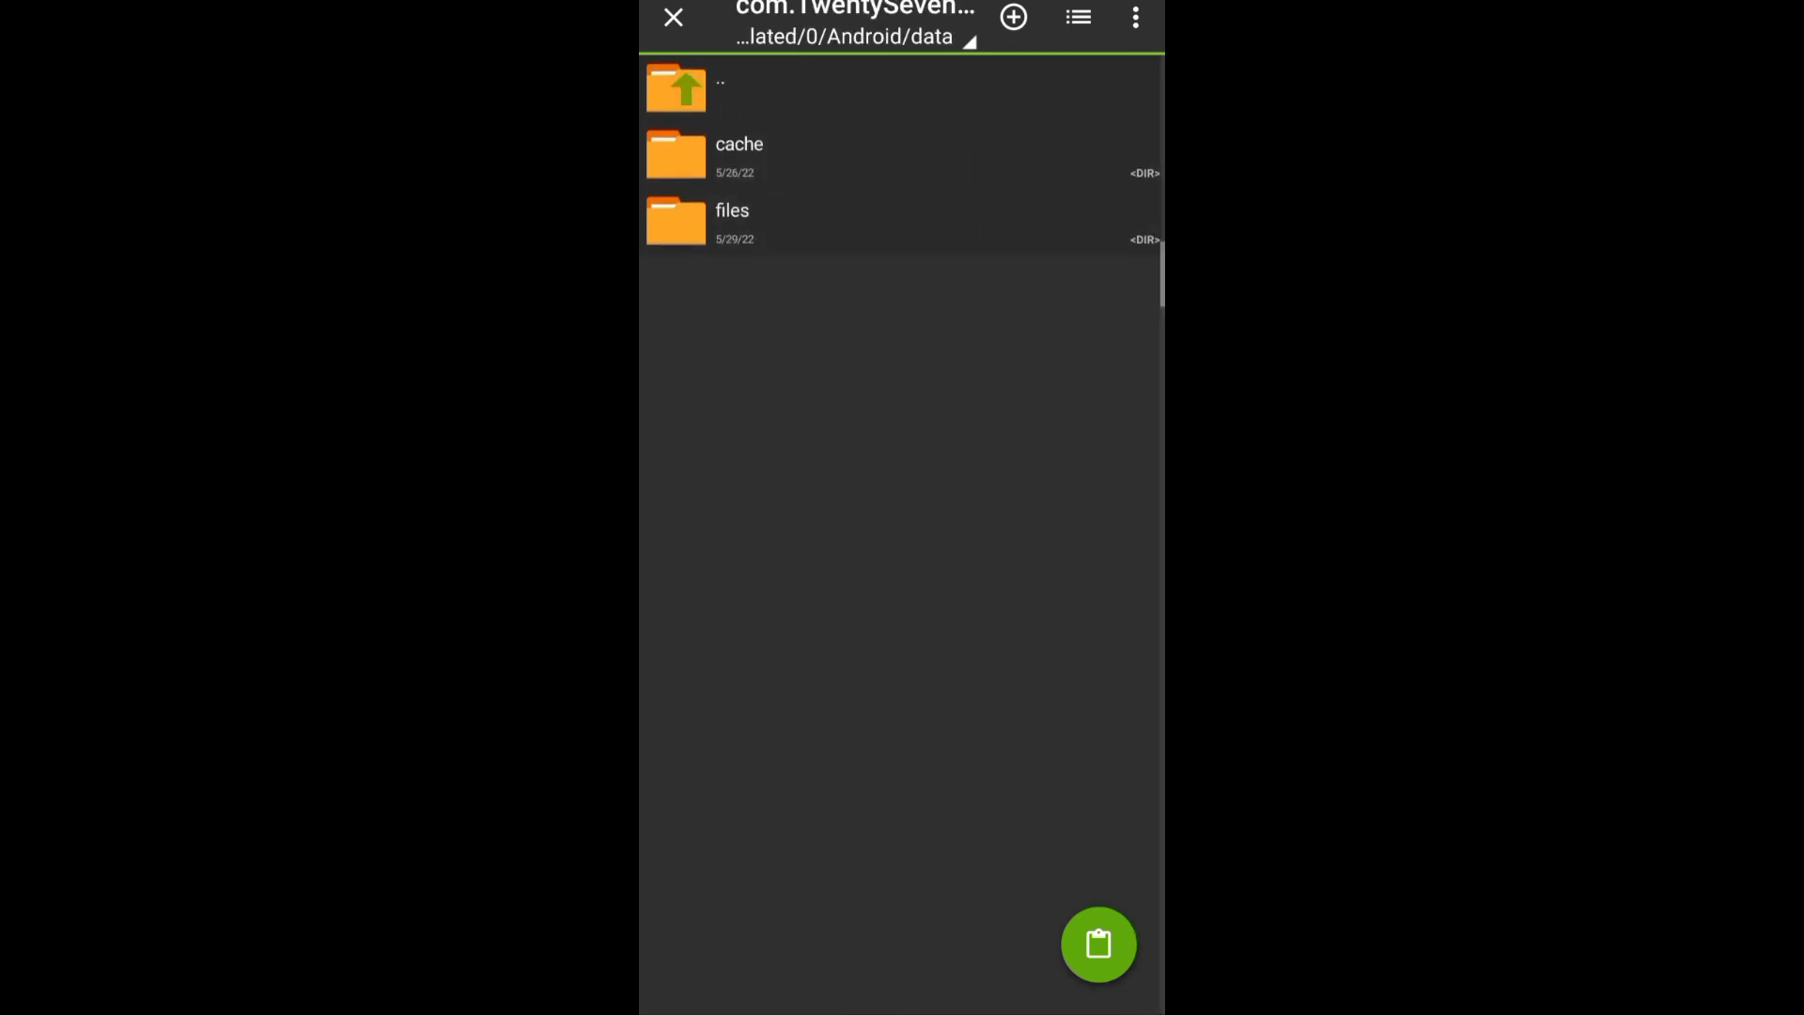
click(731, 218)
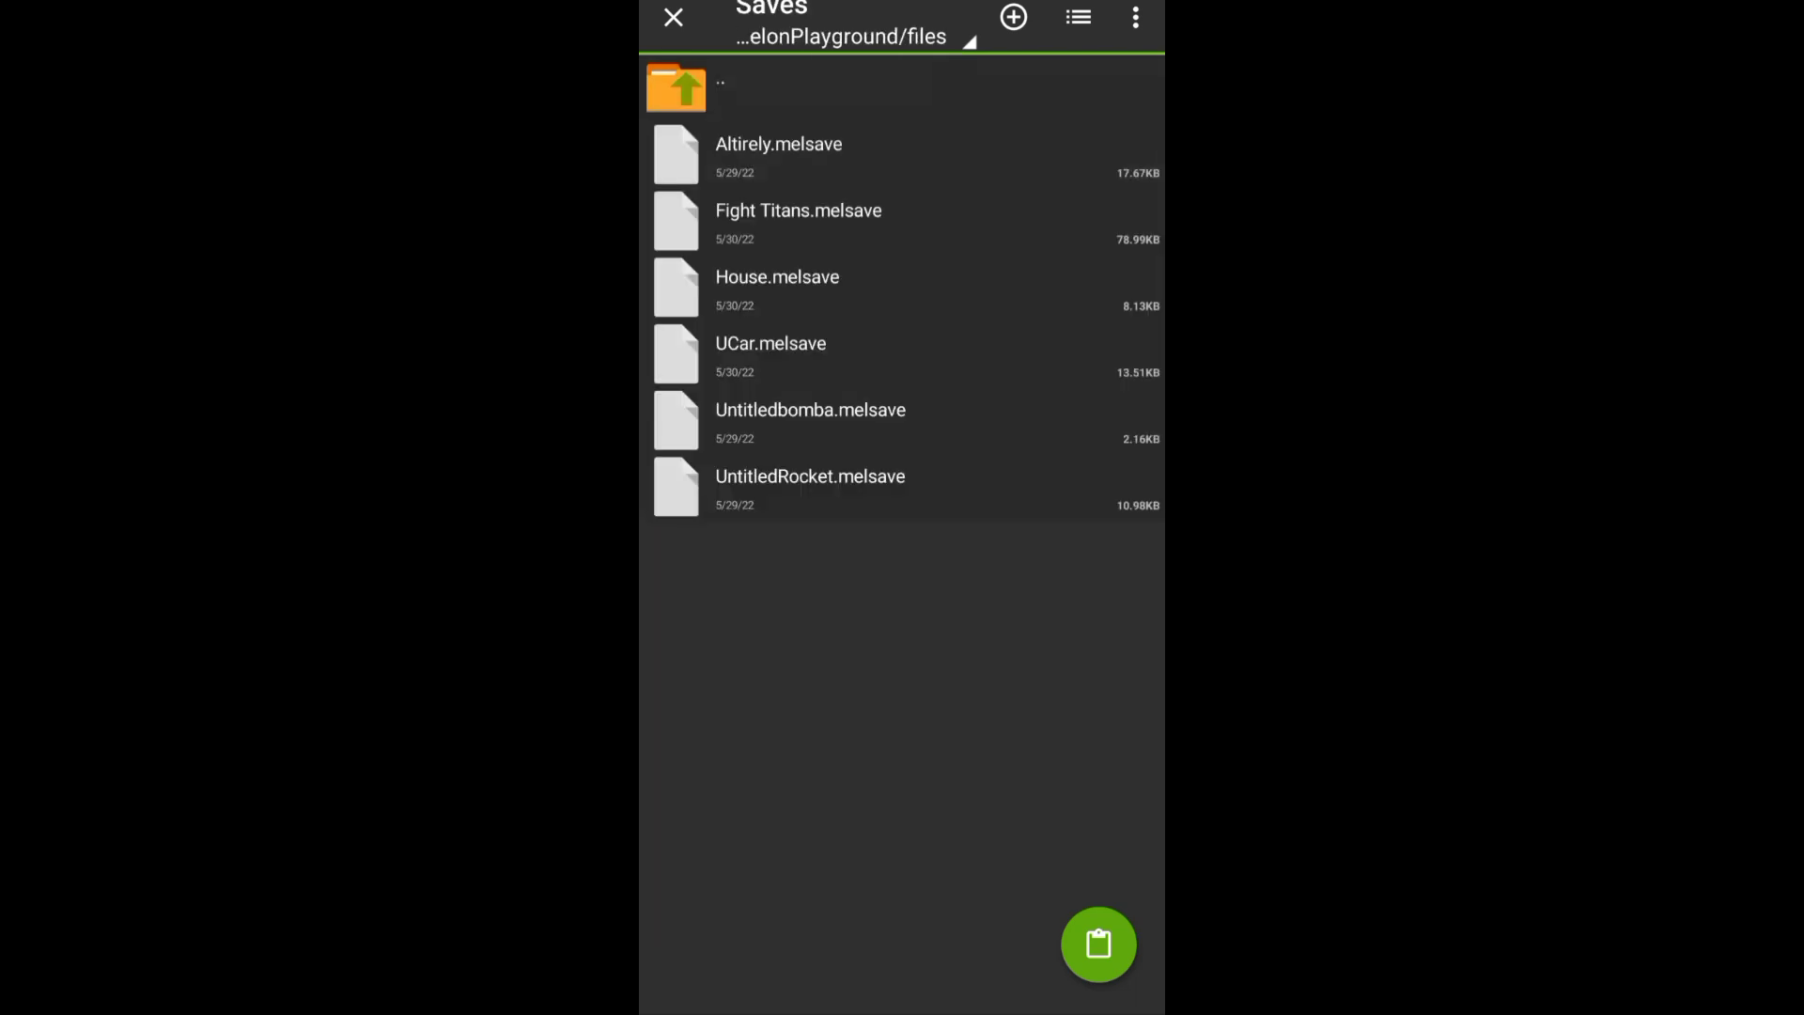
click(1095, 943)
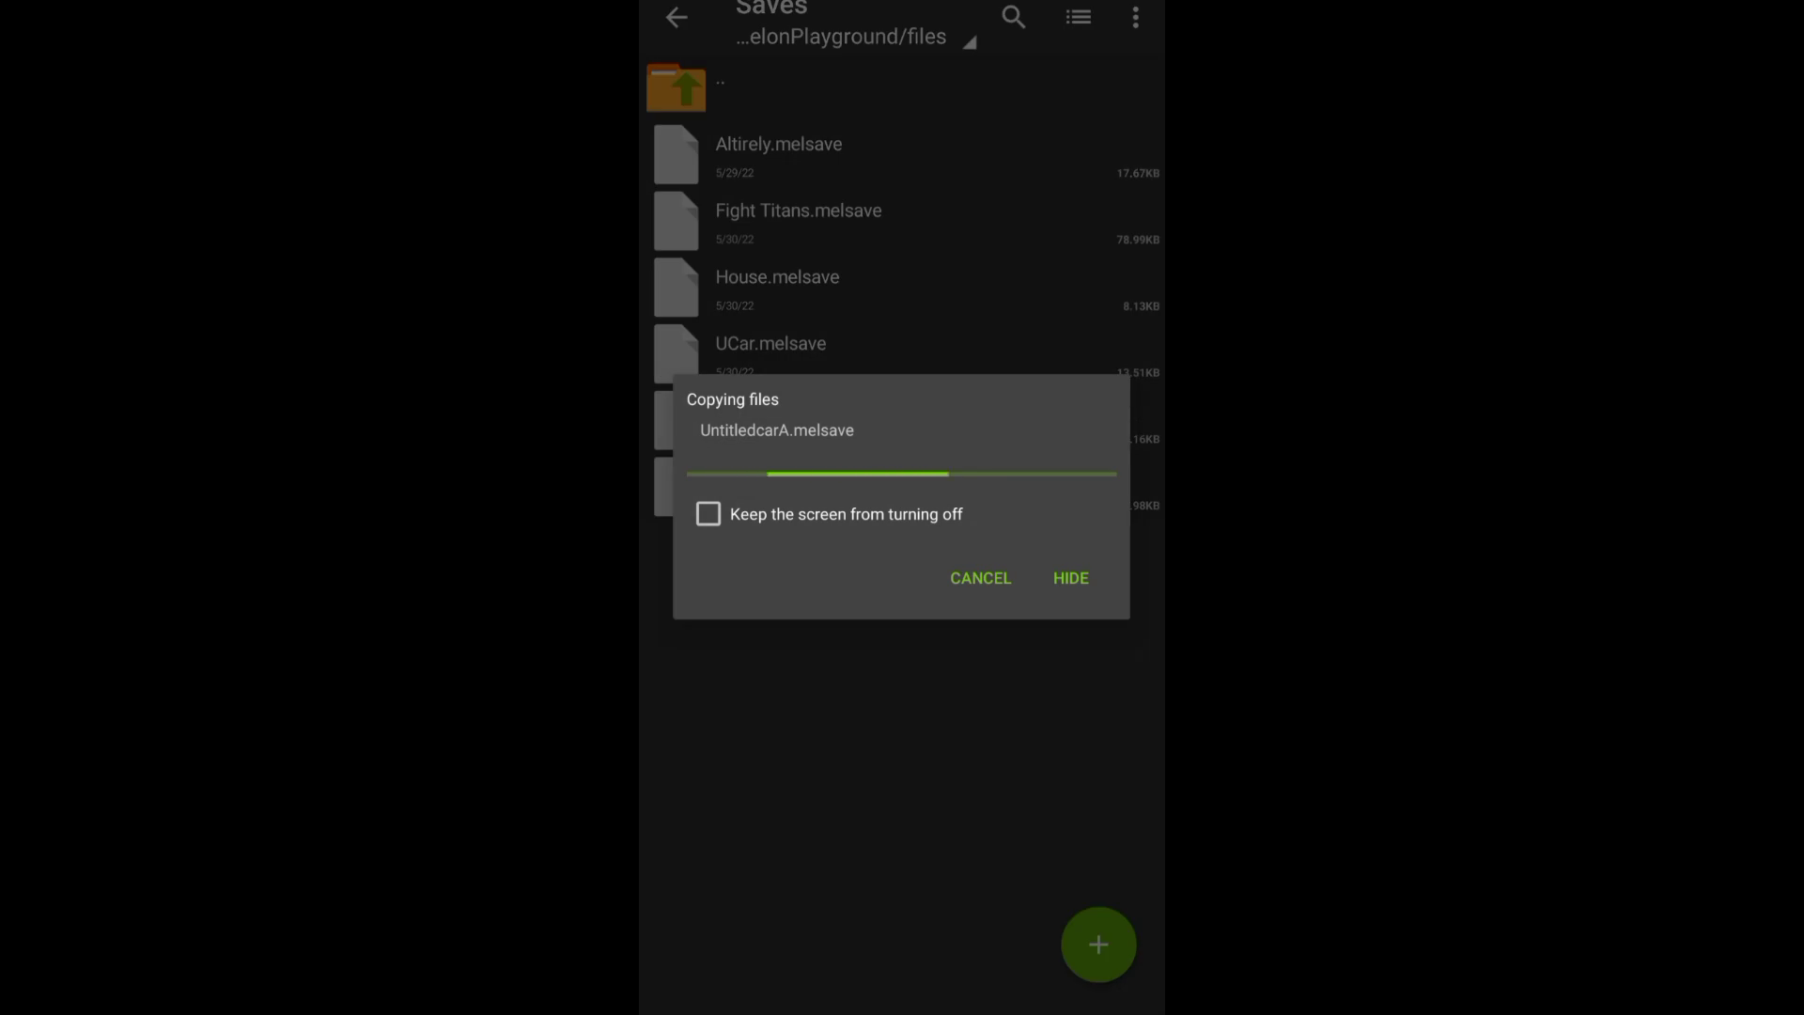